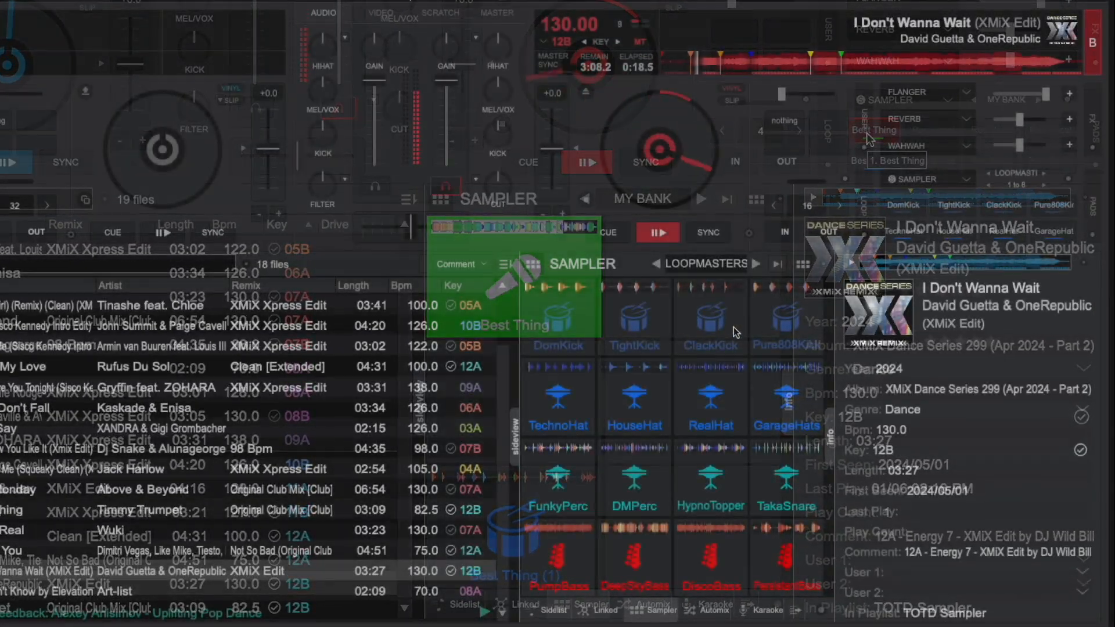
Switch the deck pads to sampler mode and show the sampler pads in the sideview.
click(710, 316)
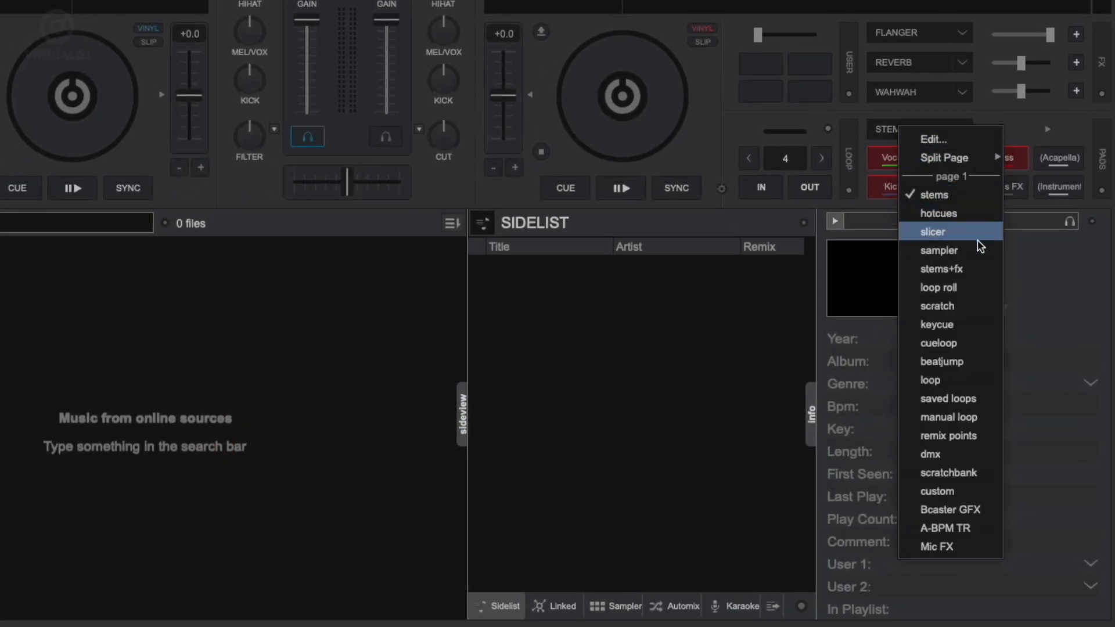
click(939, 251)
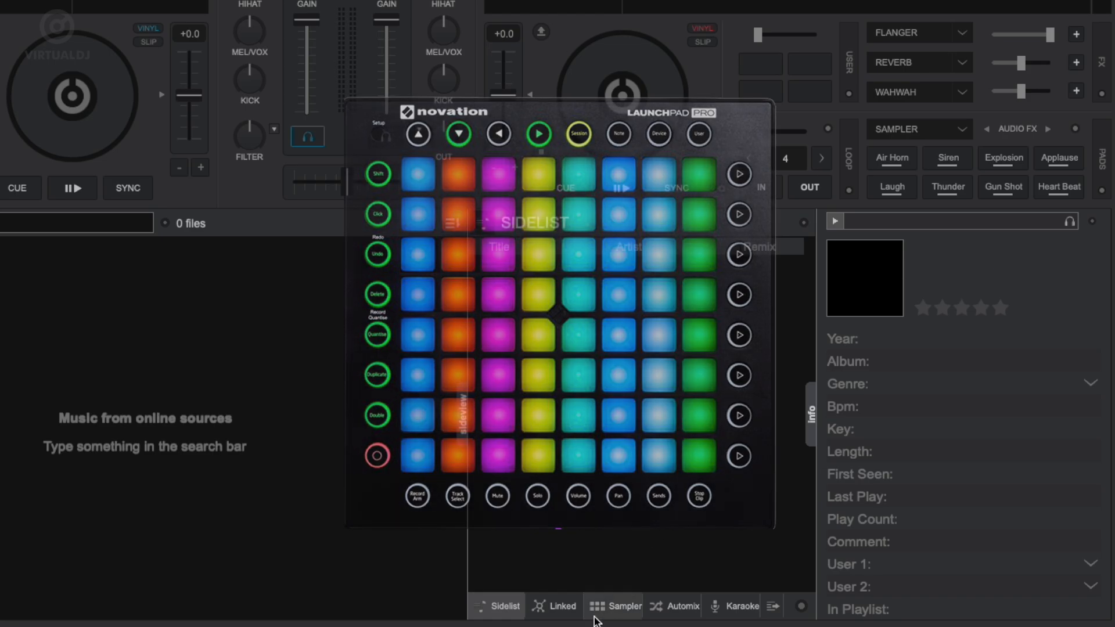
click(620, 606)
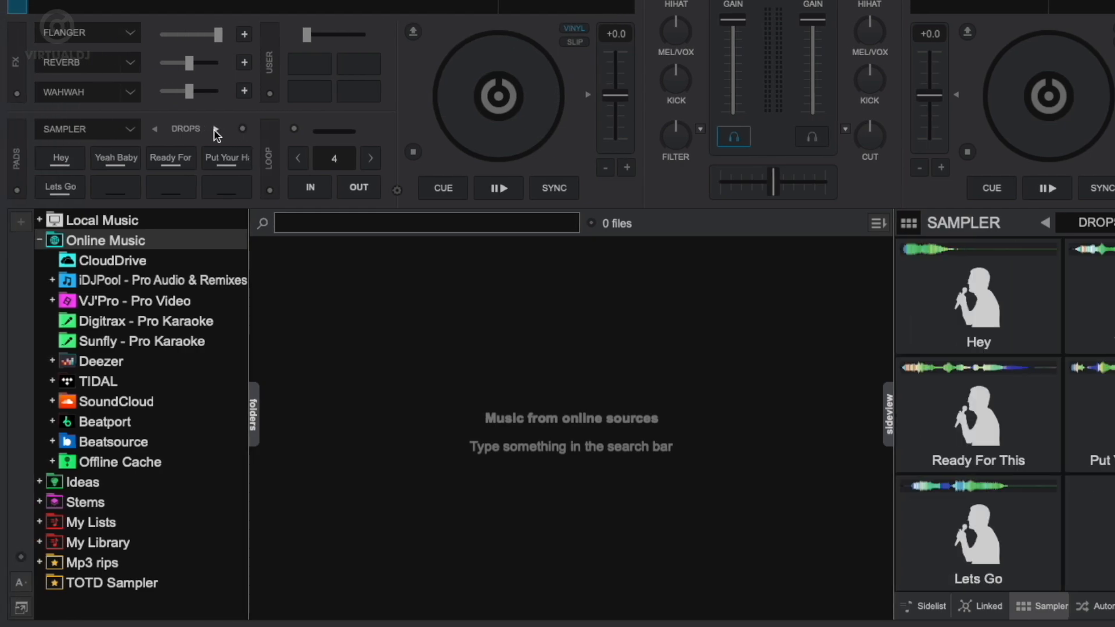
Browse the sample banks from DROPS to AUDIO FX and back to DROPS.
click(217, 129)
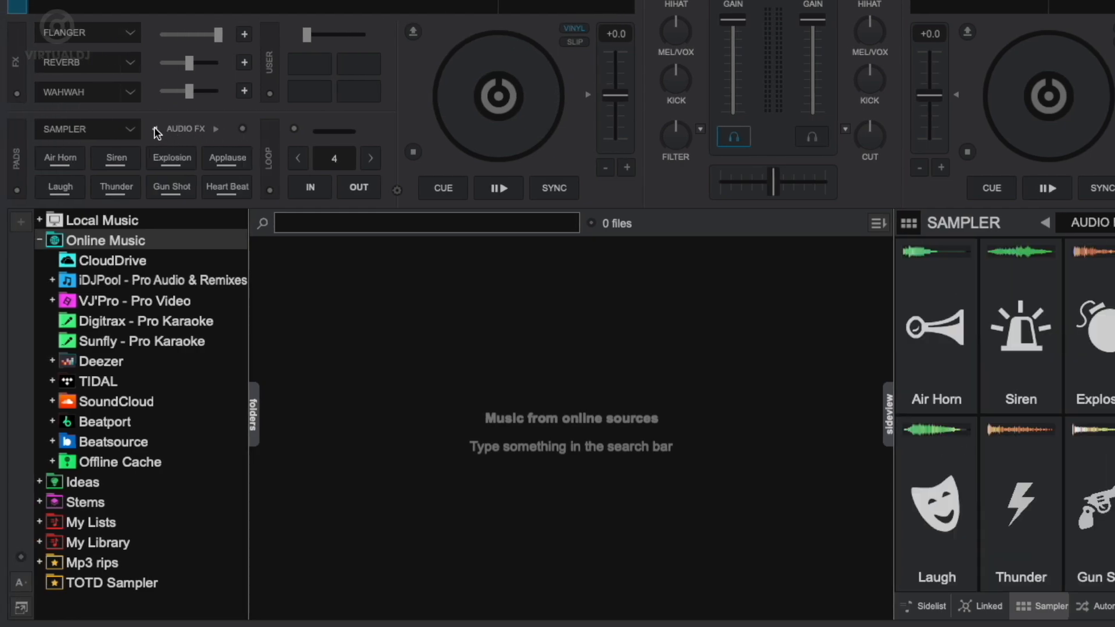
click(188, 129)
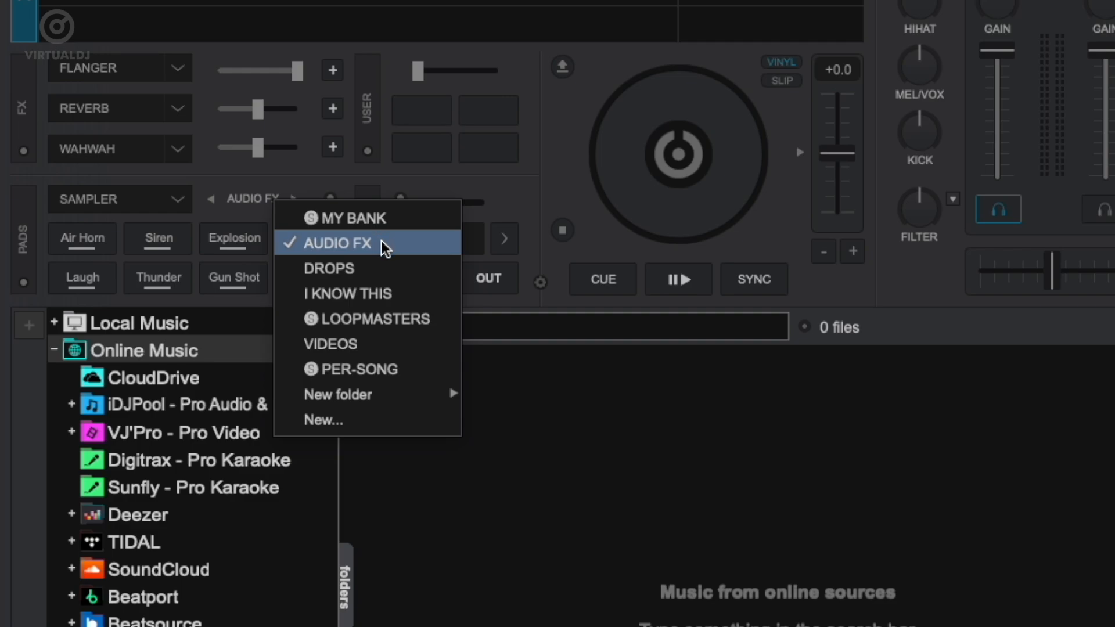
mouse_move(366, 319)
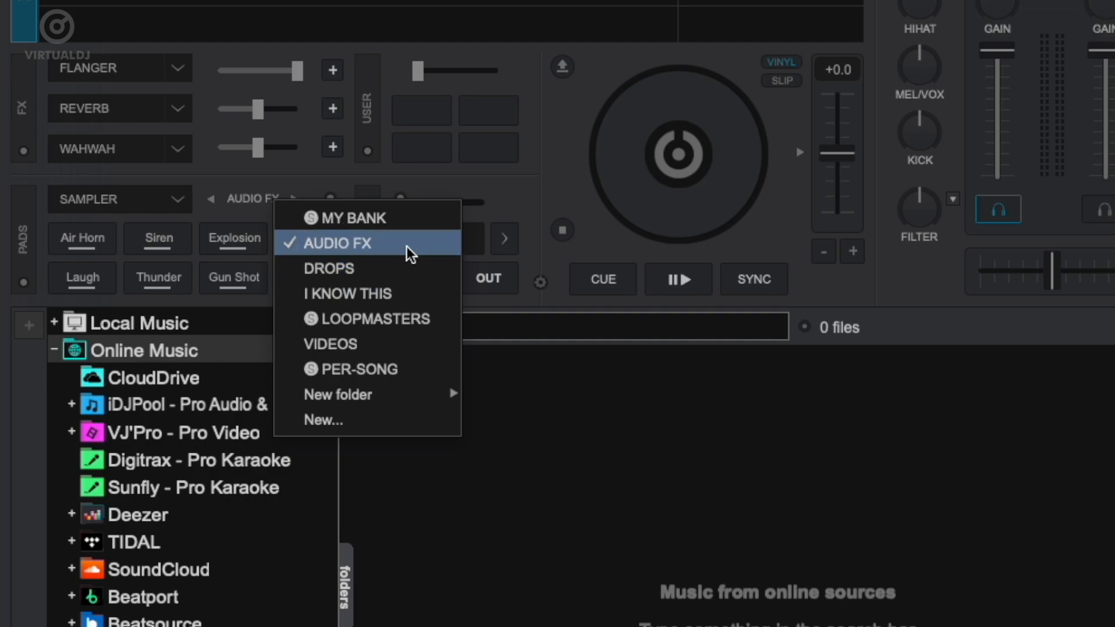
click(338, 242)
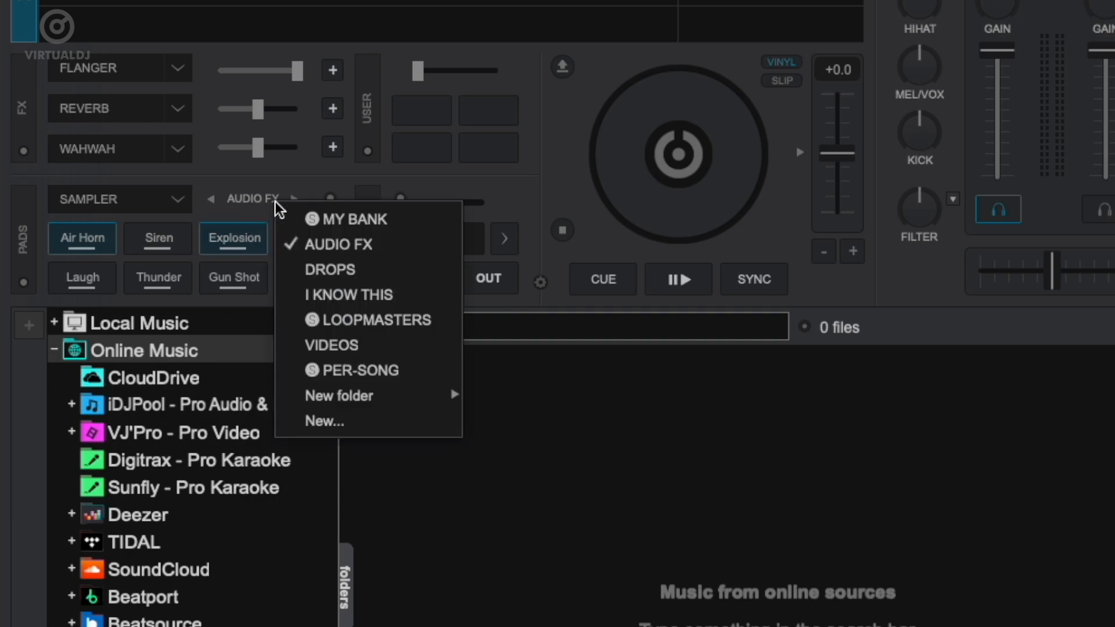
click(329, 268)
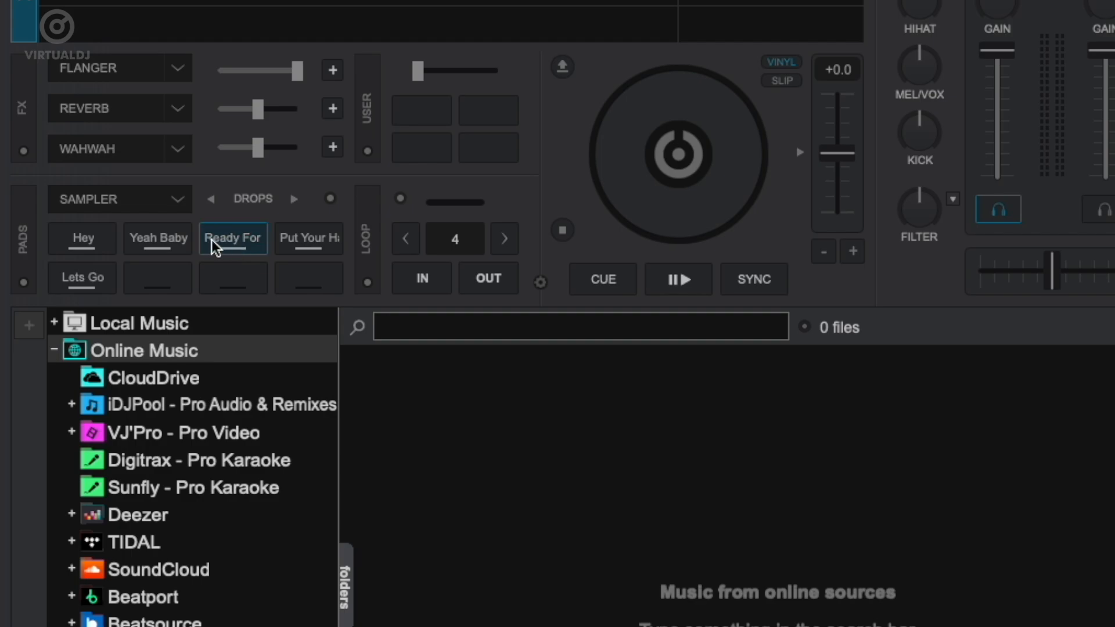
Load the I KNOW THIS bank and play its Opus sample.
click(252, 198)
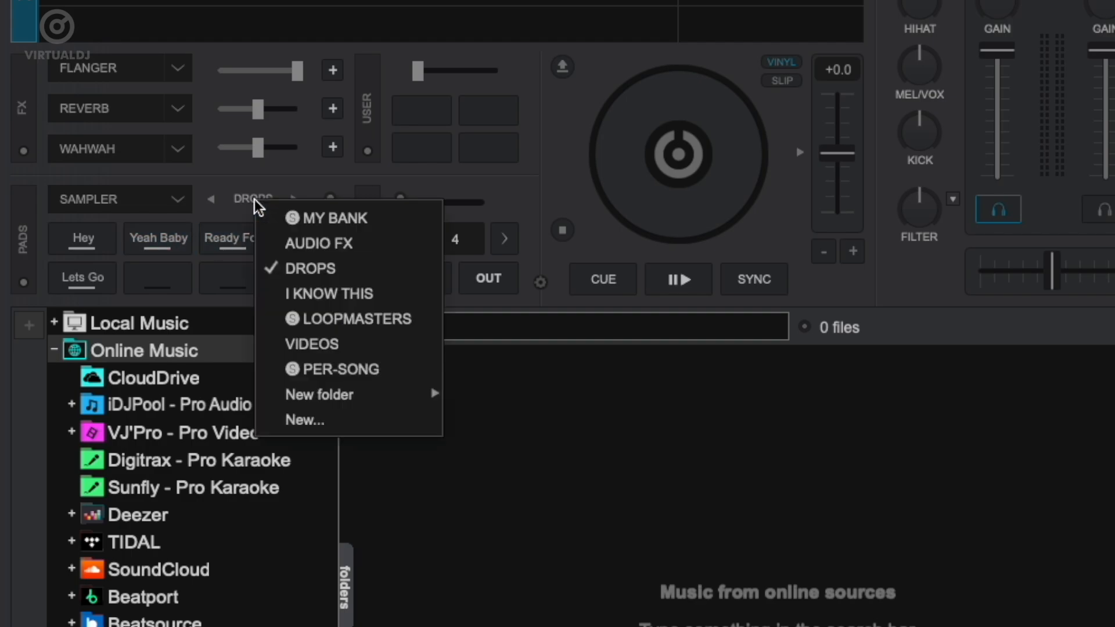
mouse_move(329, 293)
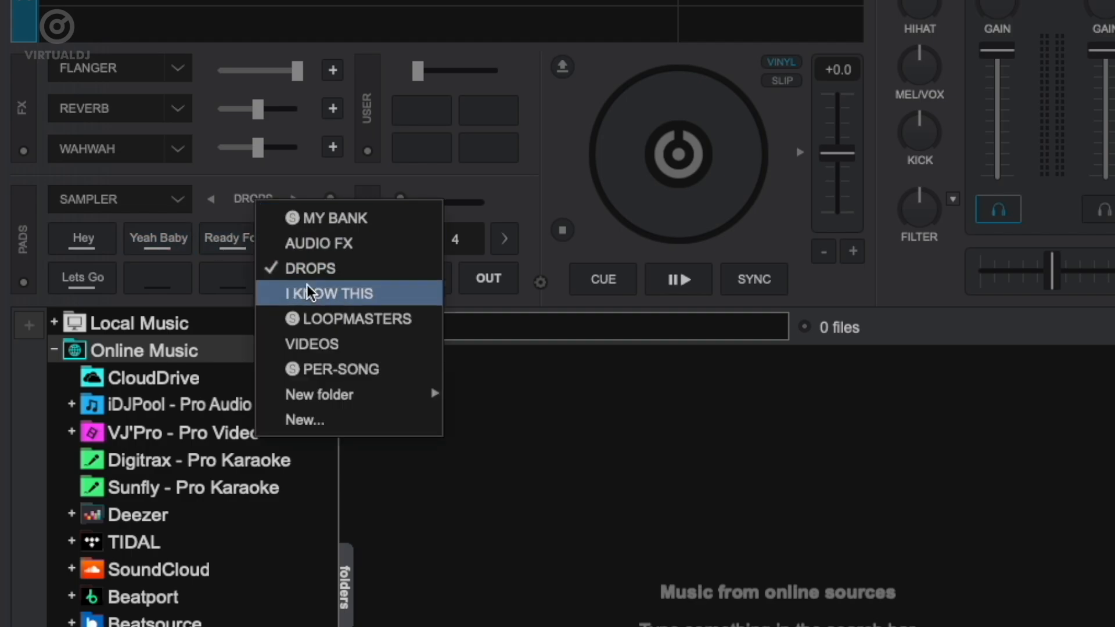
click(327, 293)
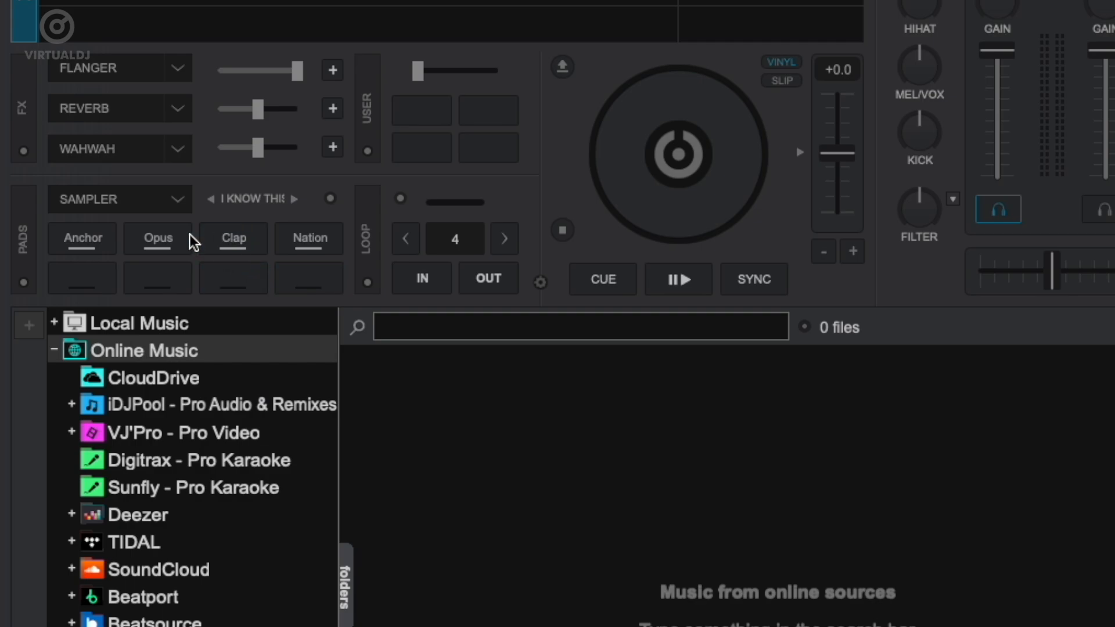
click(157, 238)
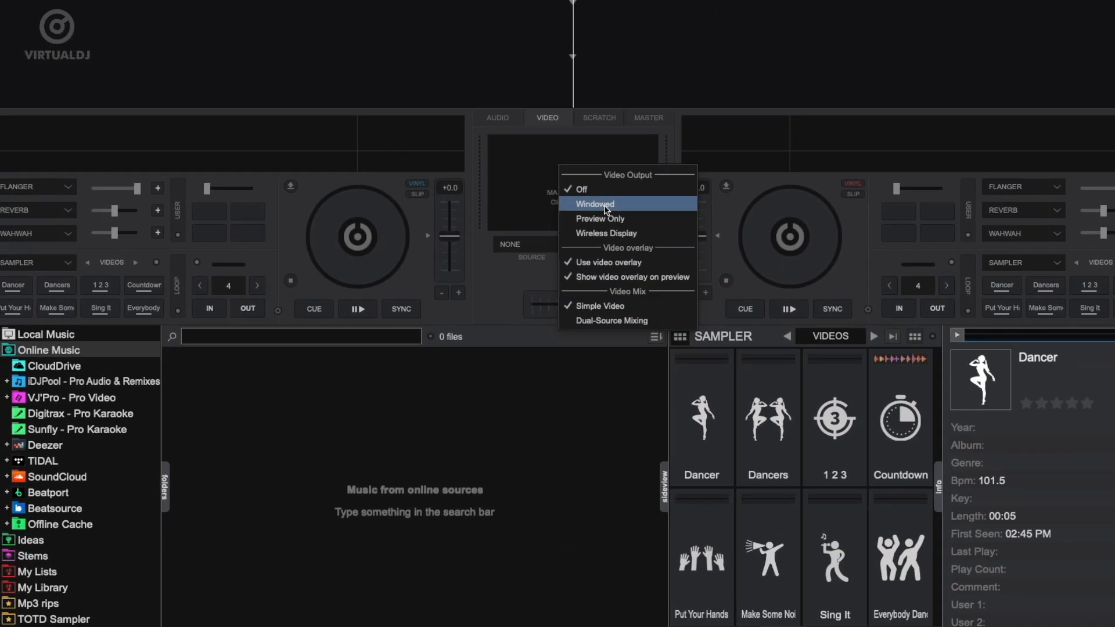
Send video output to a window and play the Dancers and 1 2 3 video samples.
click(595, 204)
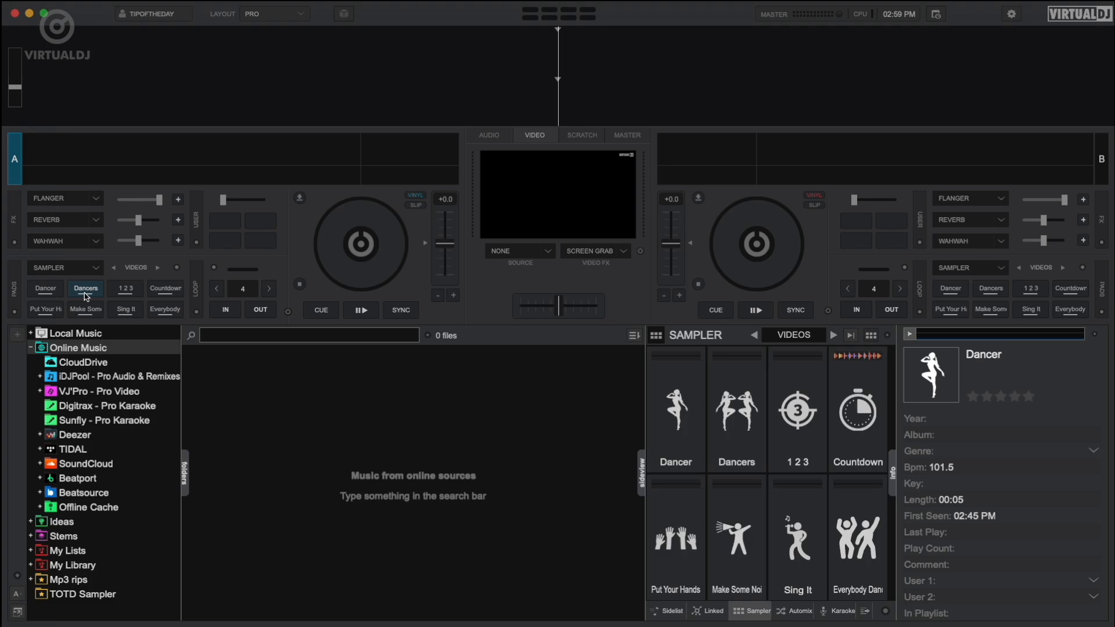
click(126, 288)
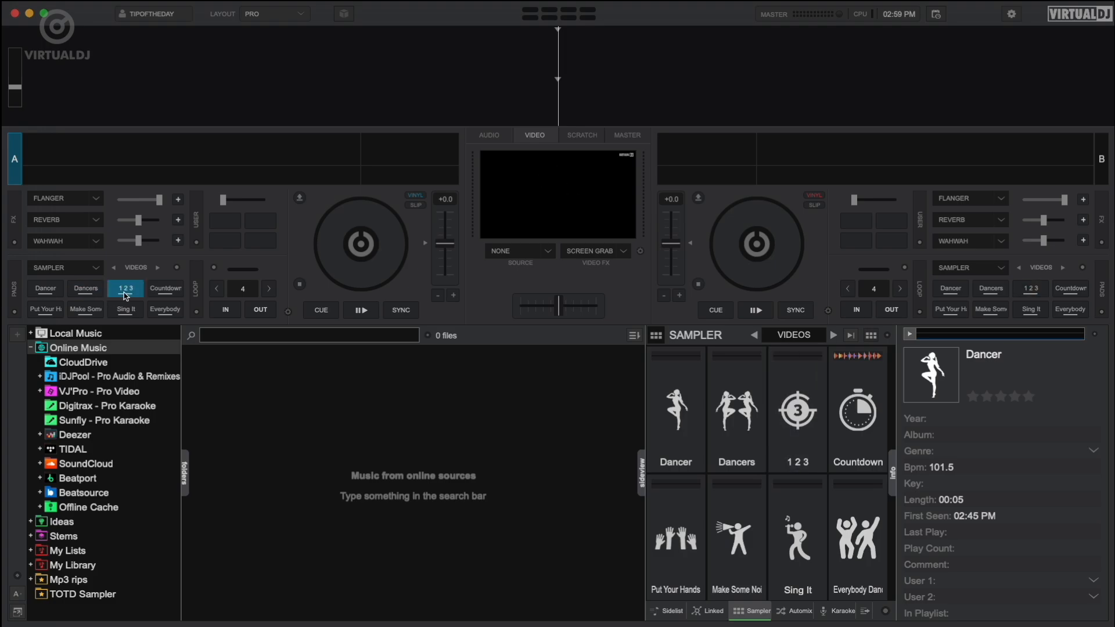
click(489, 134)
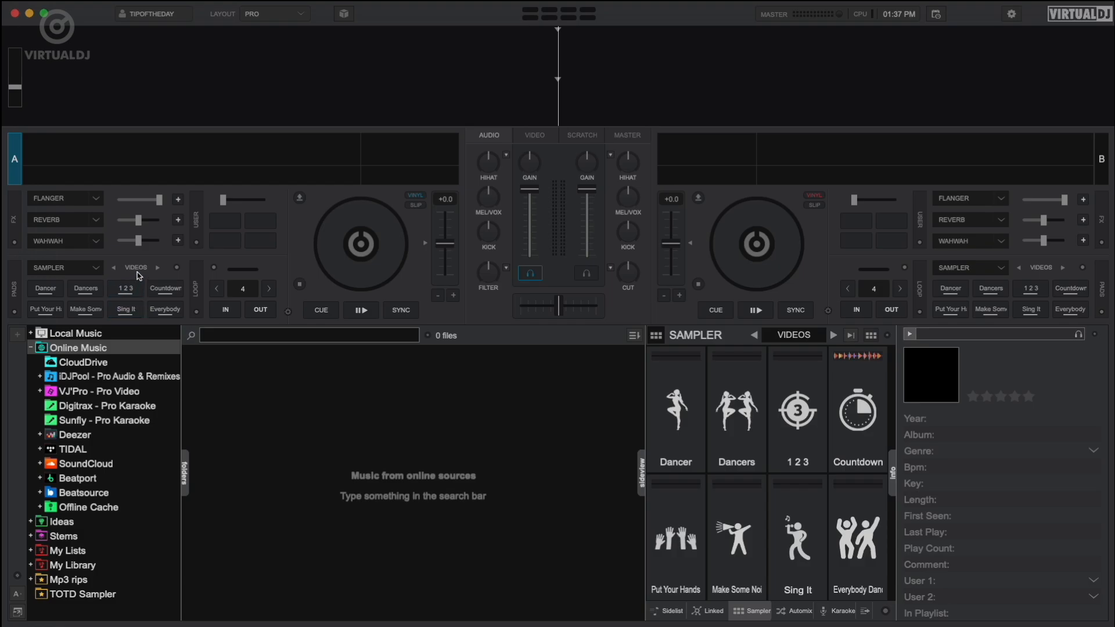
Load the LOOPMASTERS bank onto the pads.
click(135, 267)
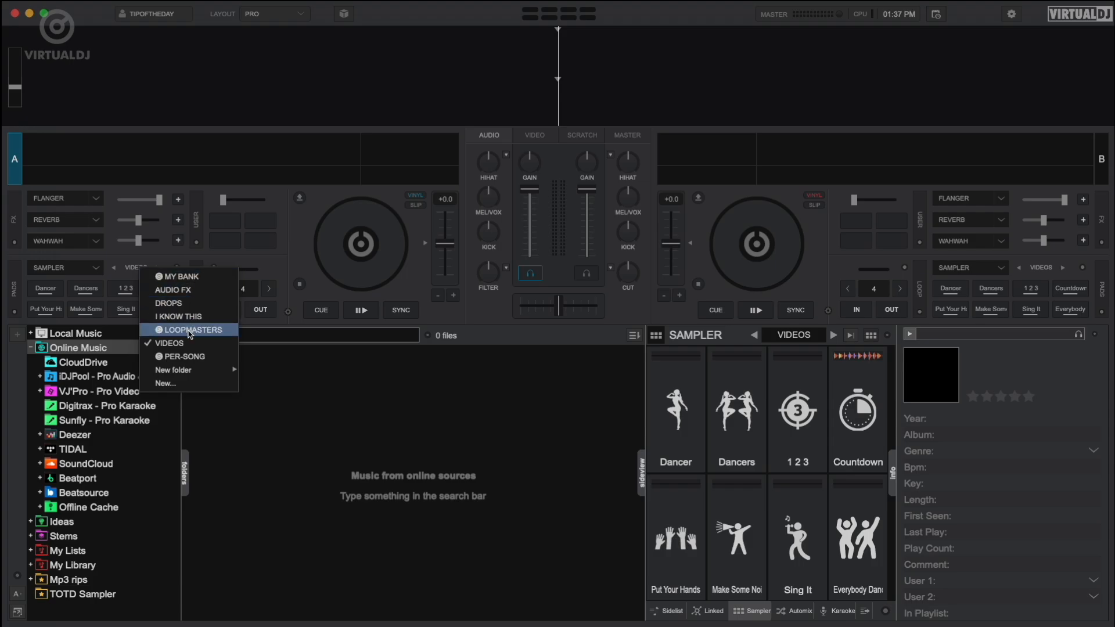
click(199, 329)
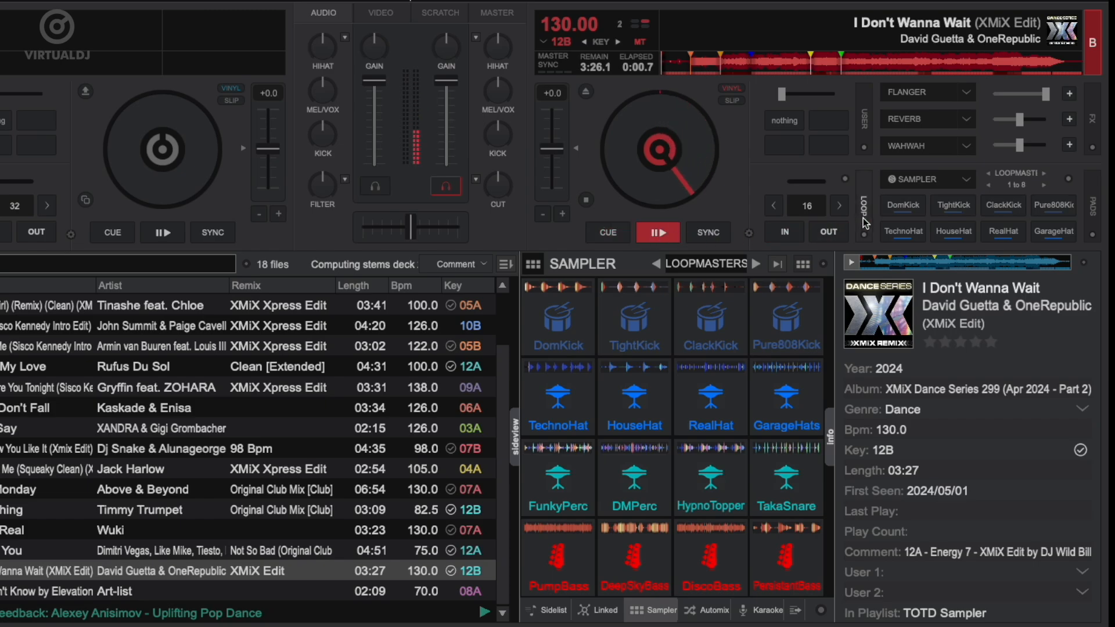
Play DomKick, ClackKick and HouseHat samples over the song, then stop the song.
click(902, 205)
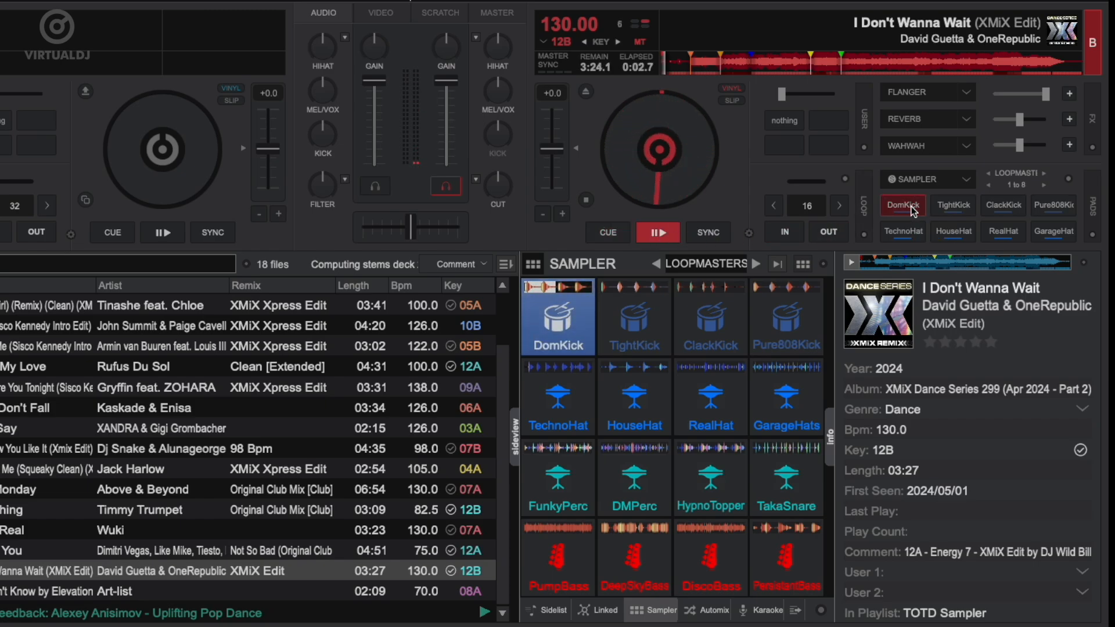
click(1002, 205)
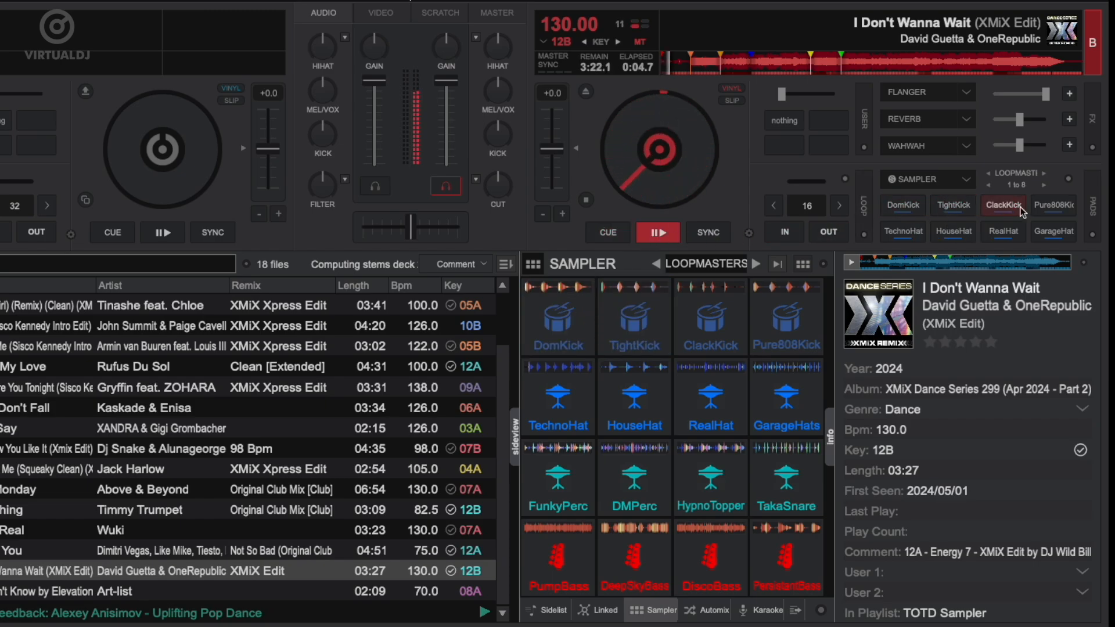
click(1002, 206)
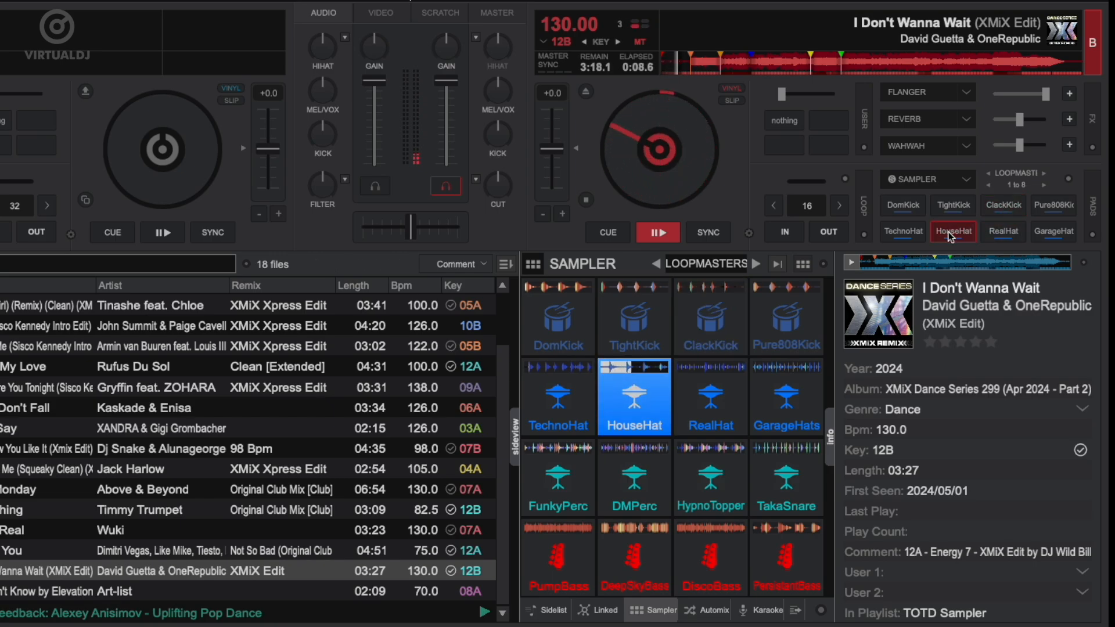
click(902, 231)
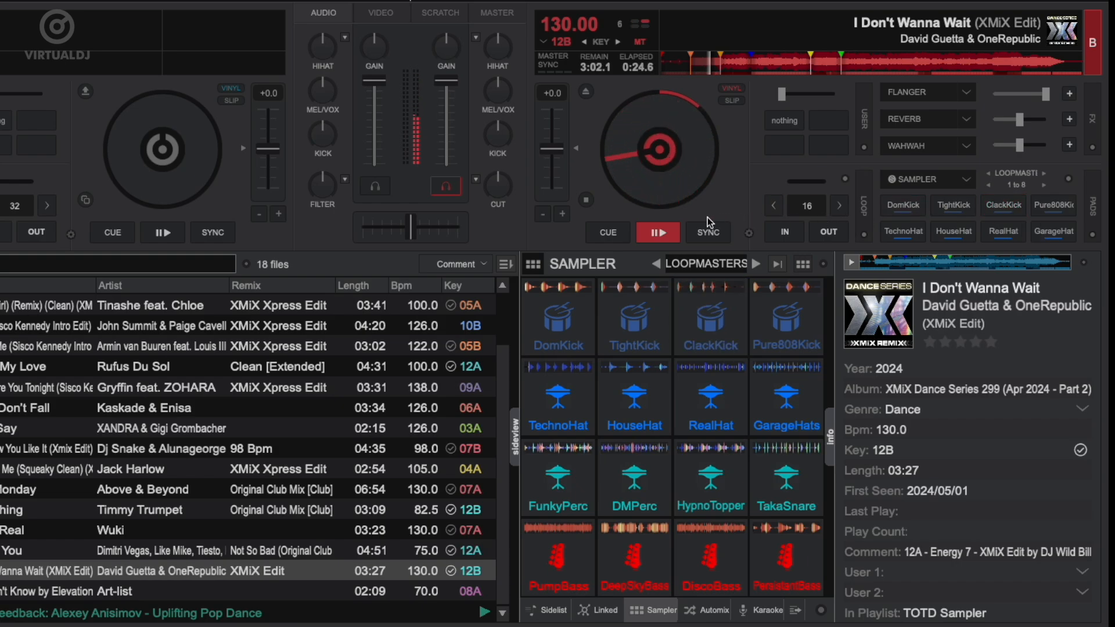
click(927, 179)
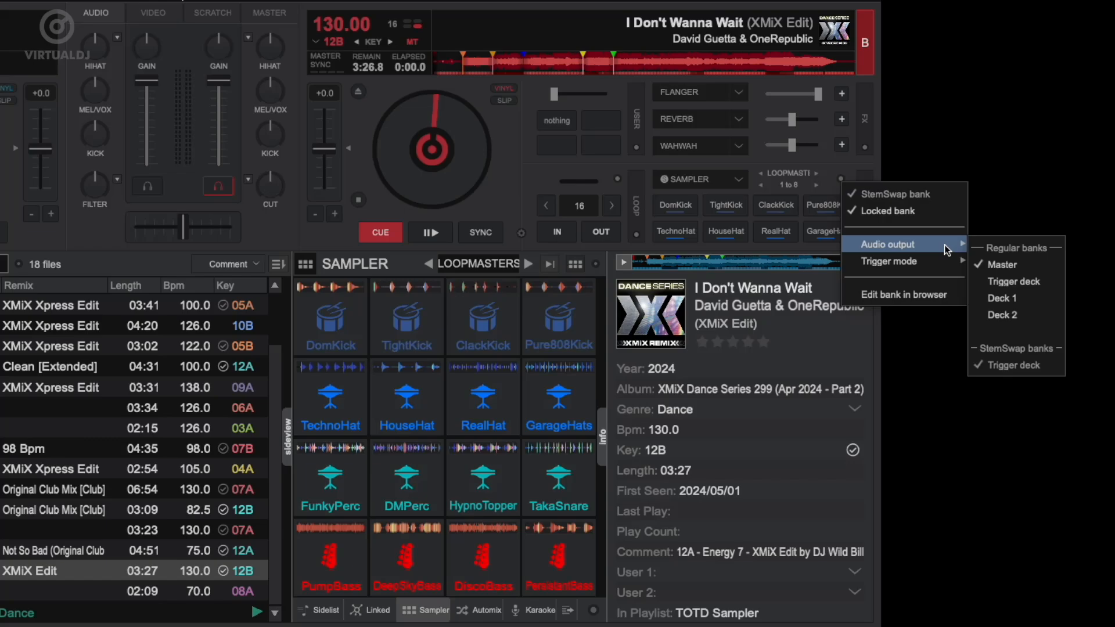
mouse_move(1009, 298)
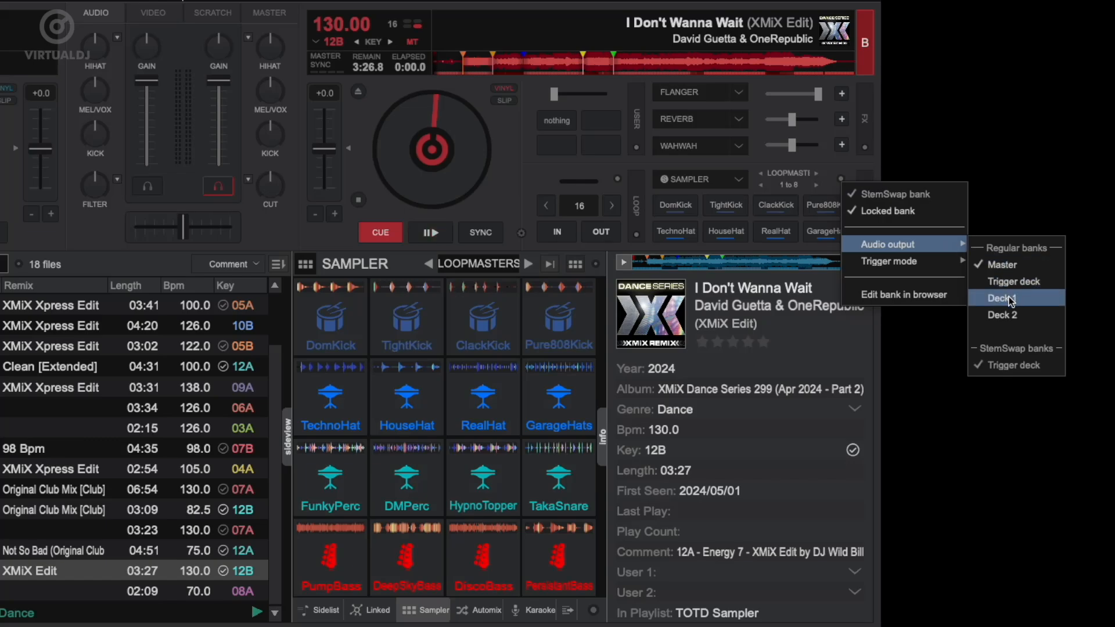
mouse_move(1008, 314)
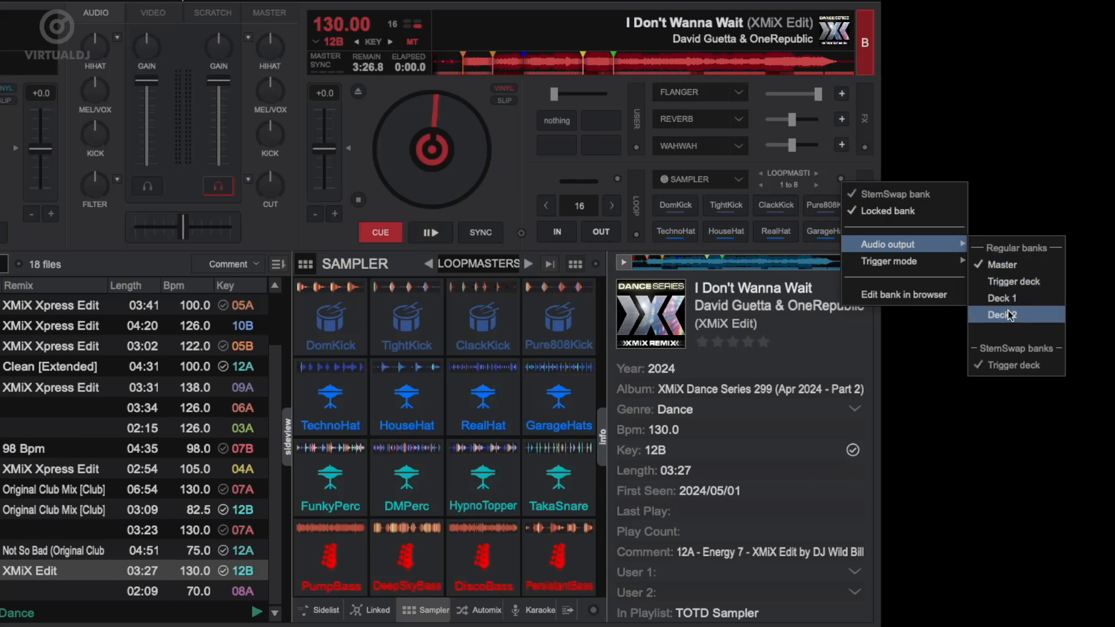
mouse_move(1019, 375)
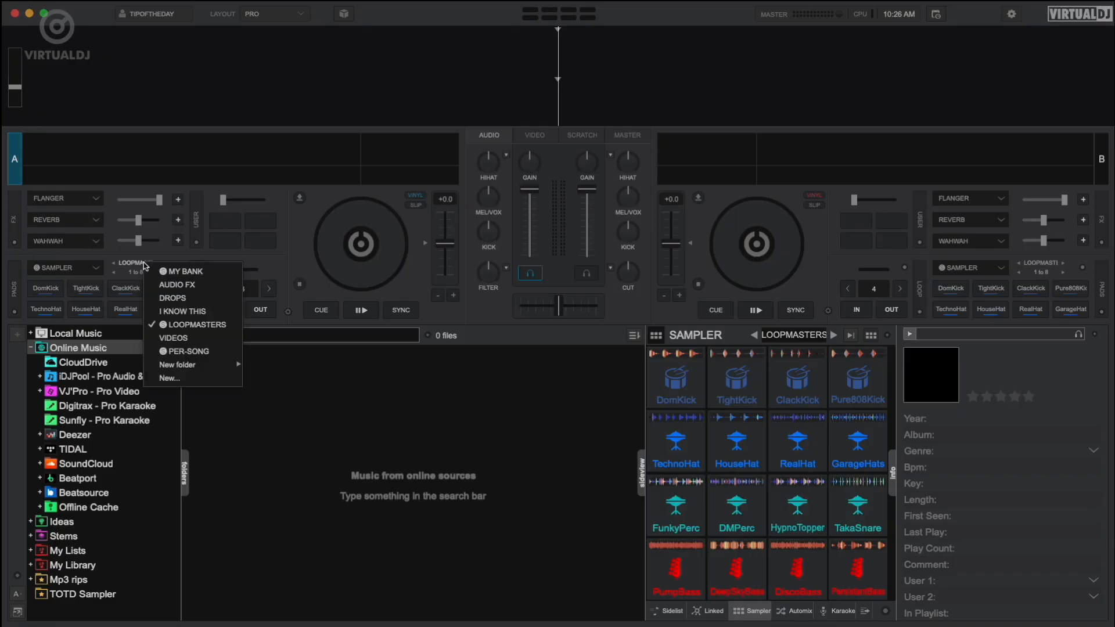
mouse_move(185, 270)
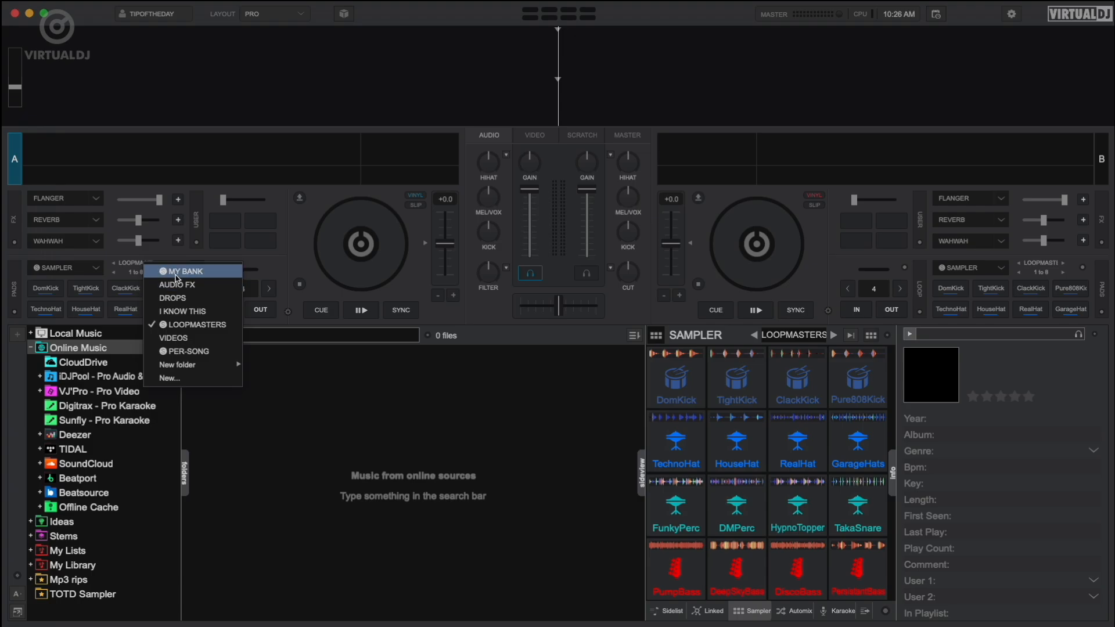
Load the empty MY BANK onto the sampler.
click(184, 270)
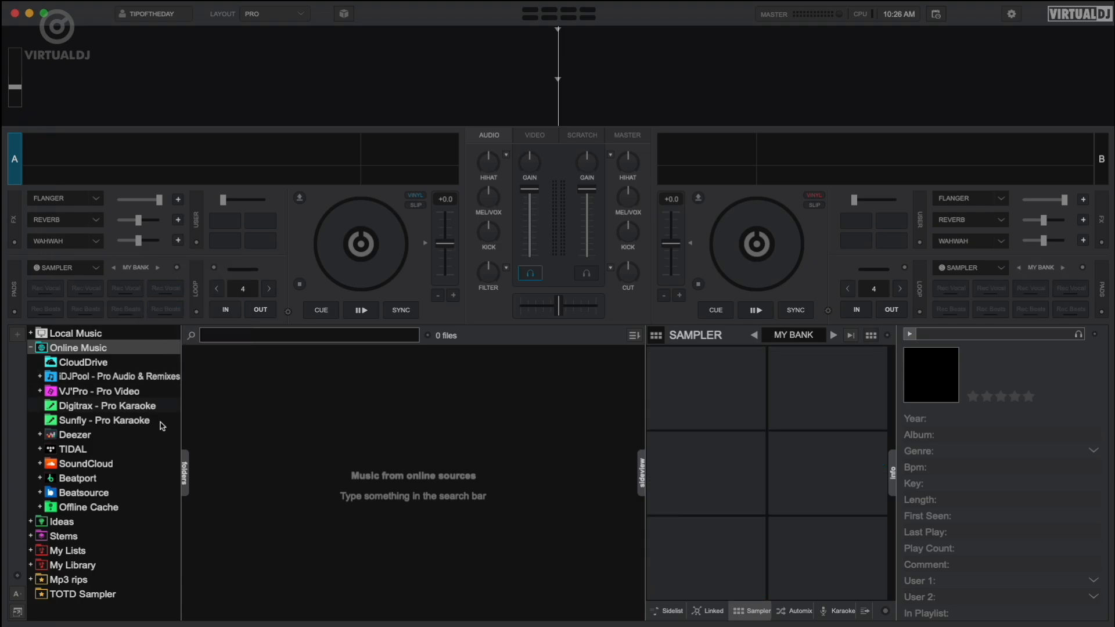
click(83, 593)
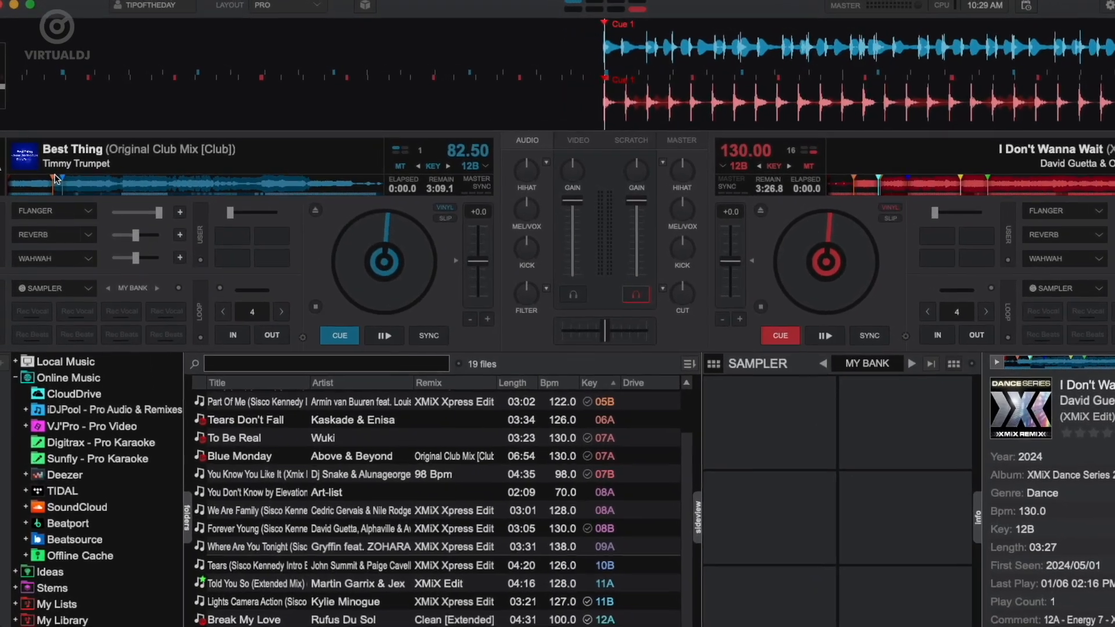
Record a Best Thing vocal sample from deck A and play it back.
click(384, 336)
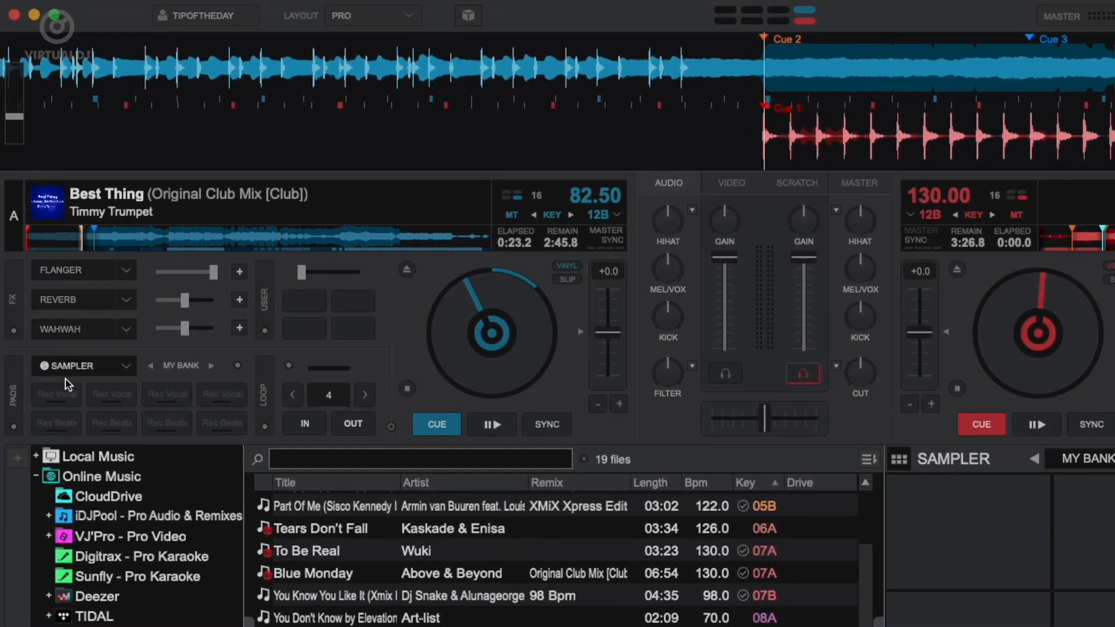
click(56, 395)
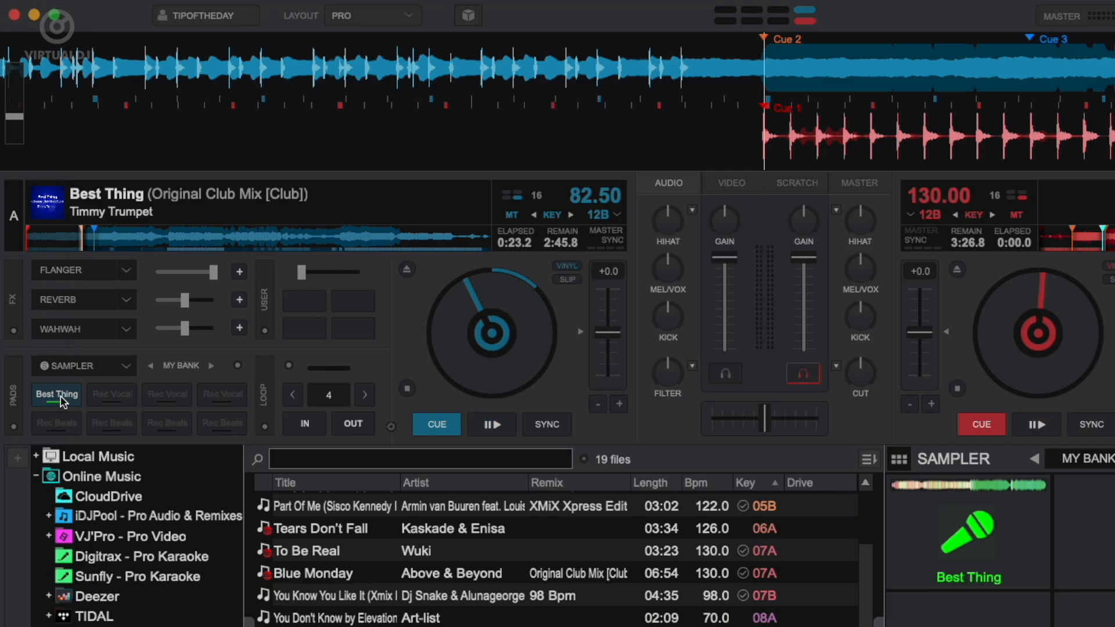
click(237, 364)
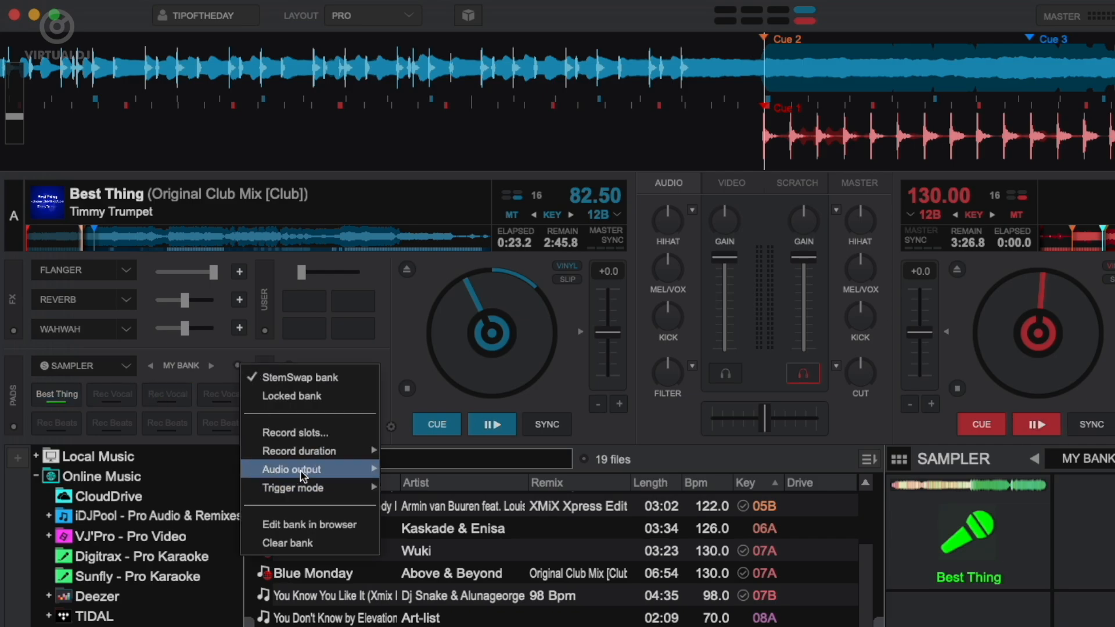
mouse_move(300, 450)
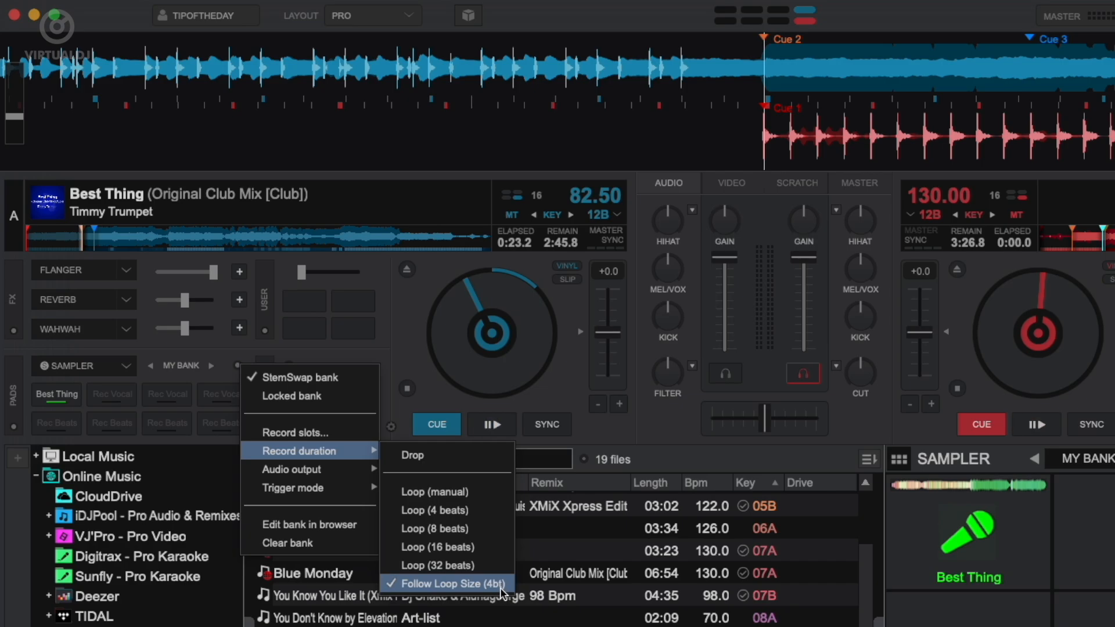
Make recordings follow a 16-beat loop and re-record the Best Thing vocal pad.
click(448, 583)
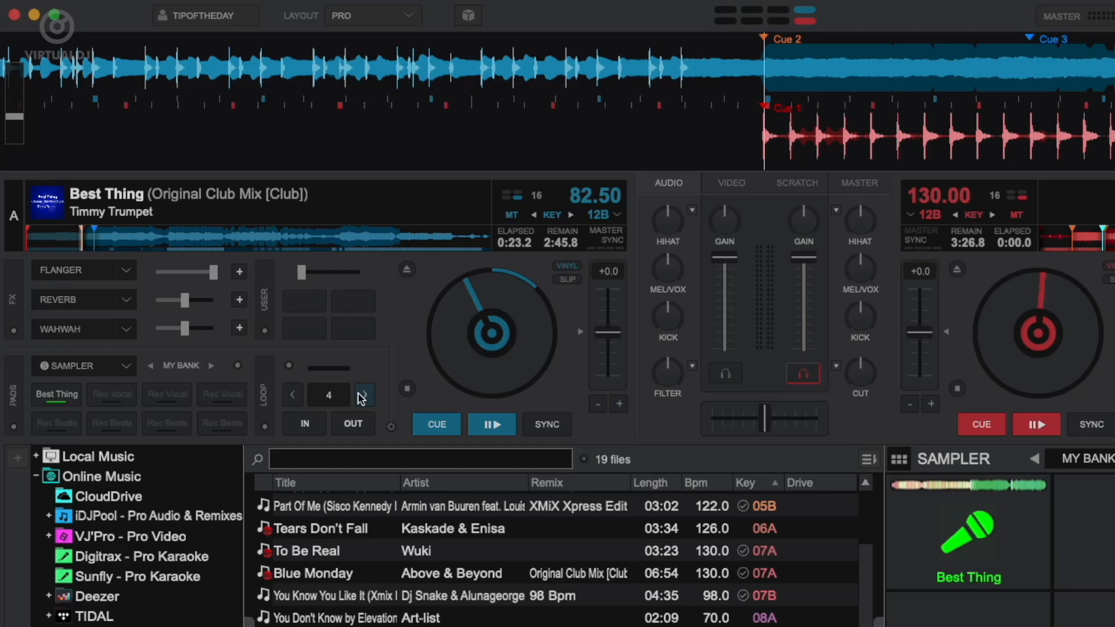
click(362, 395)
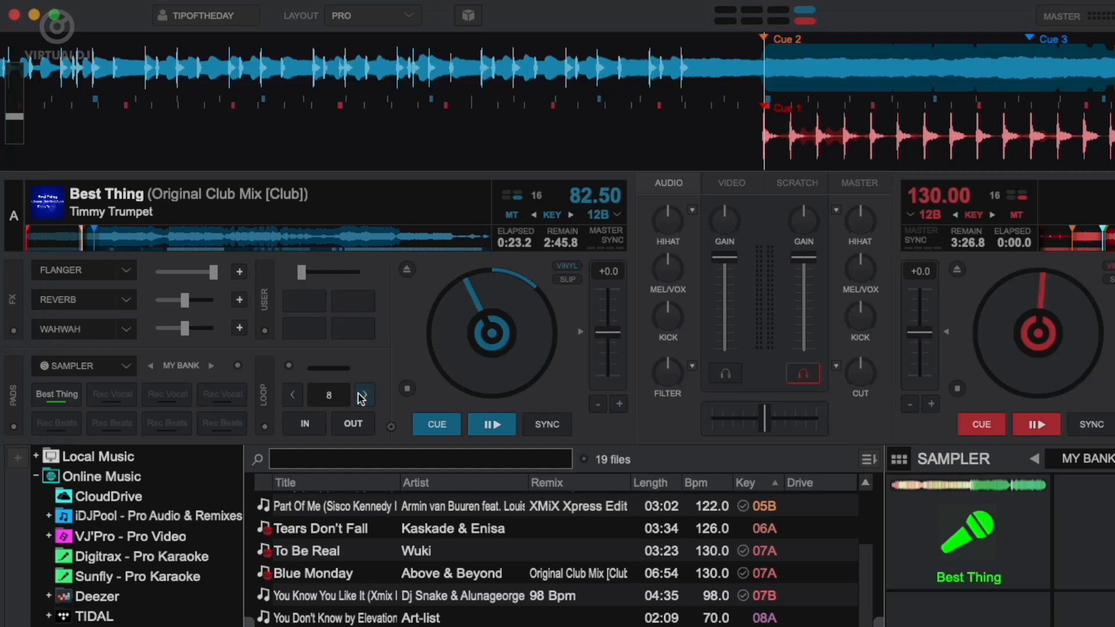
click(364, 395)
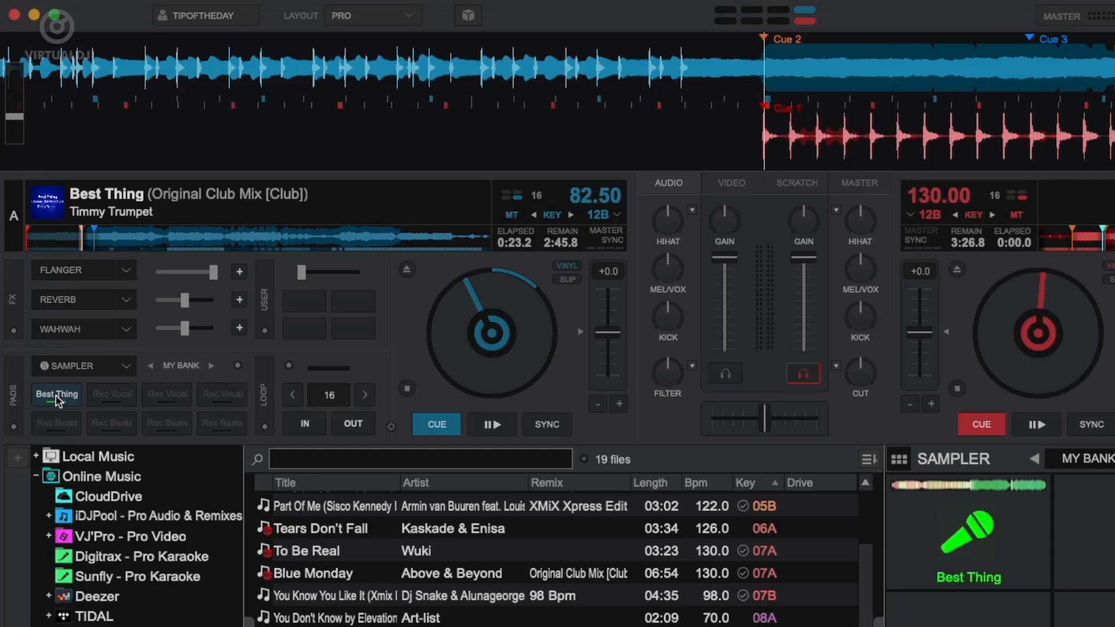
click(56, 394)
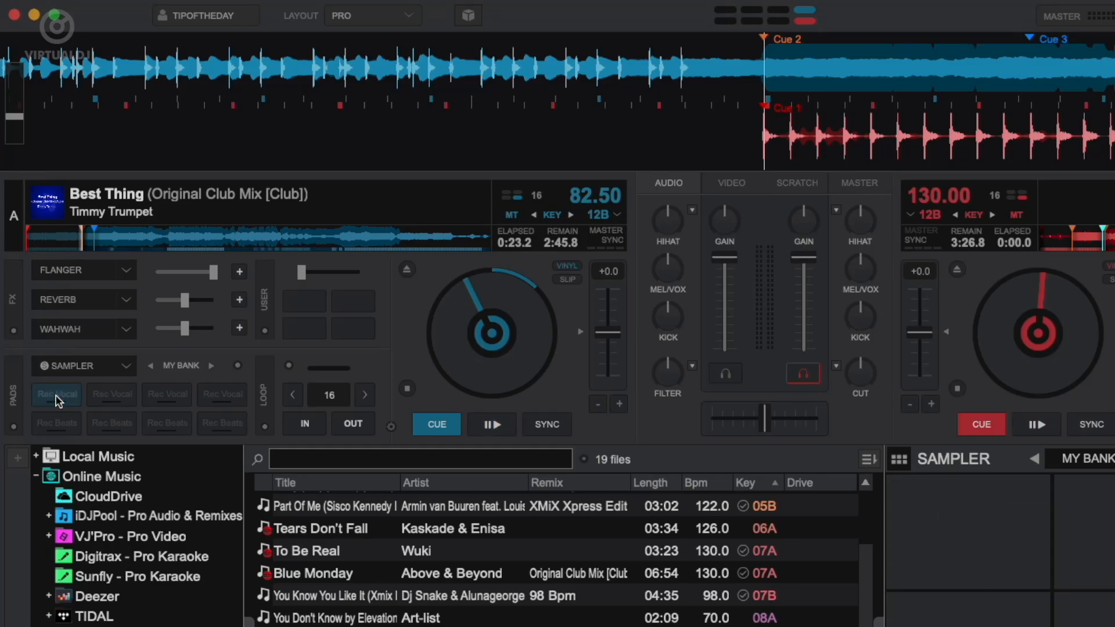
click(56, 395)
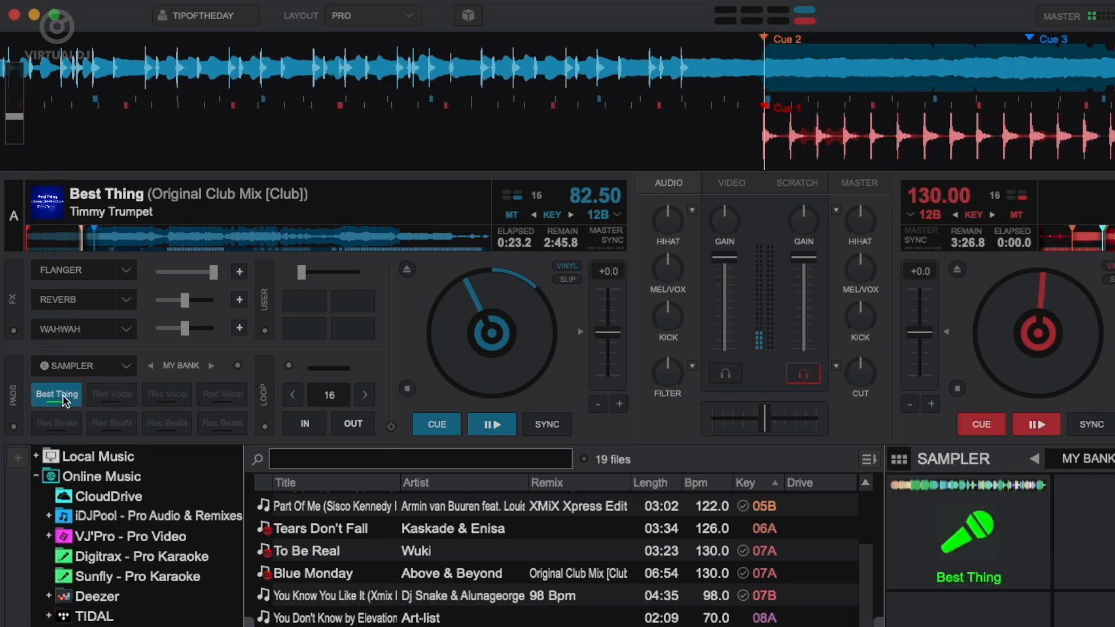
mouse_move(55, 395)
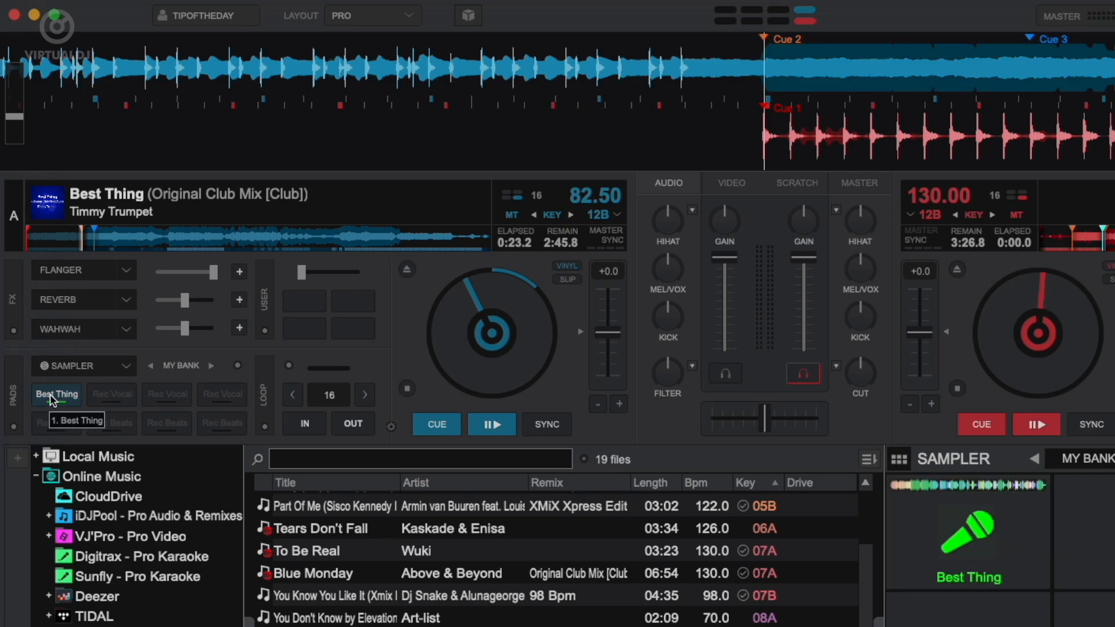
mouse_move(28, 227)
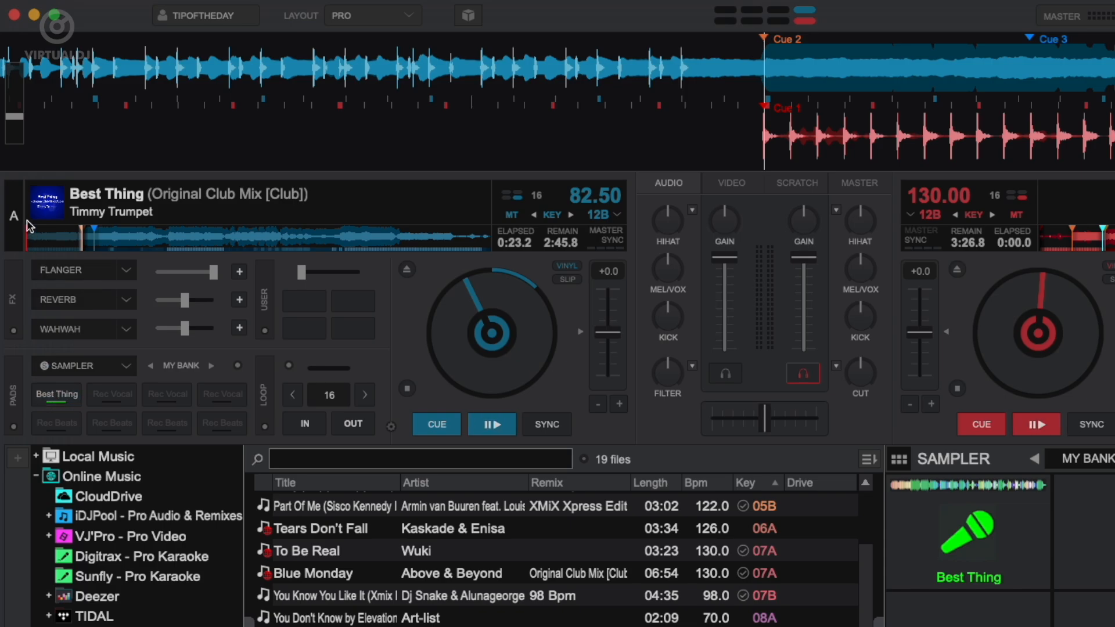
Record an 8-beat drum sample from the start of Best Thing onto the beats pad.
click(435, 424)
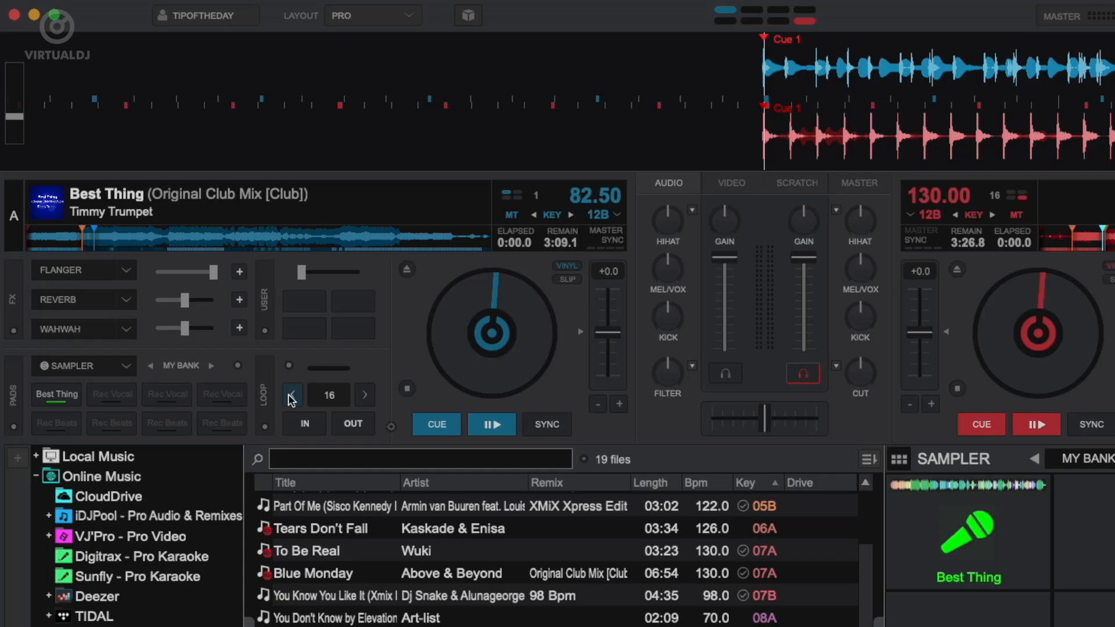
click(291, 395)
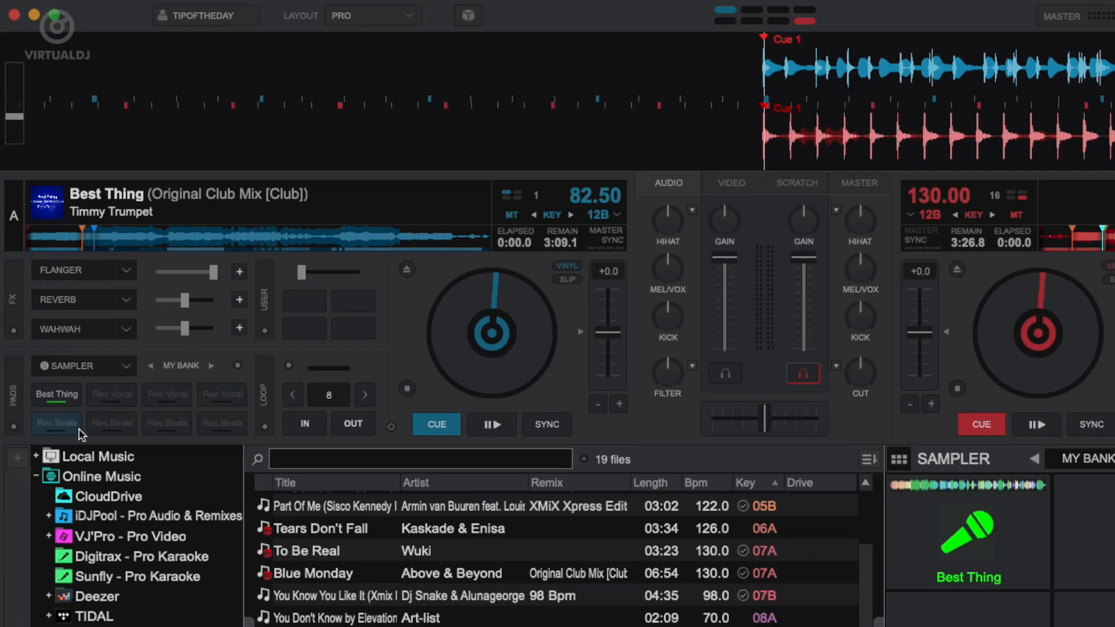
click(56, 423)
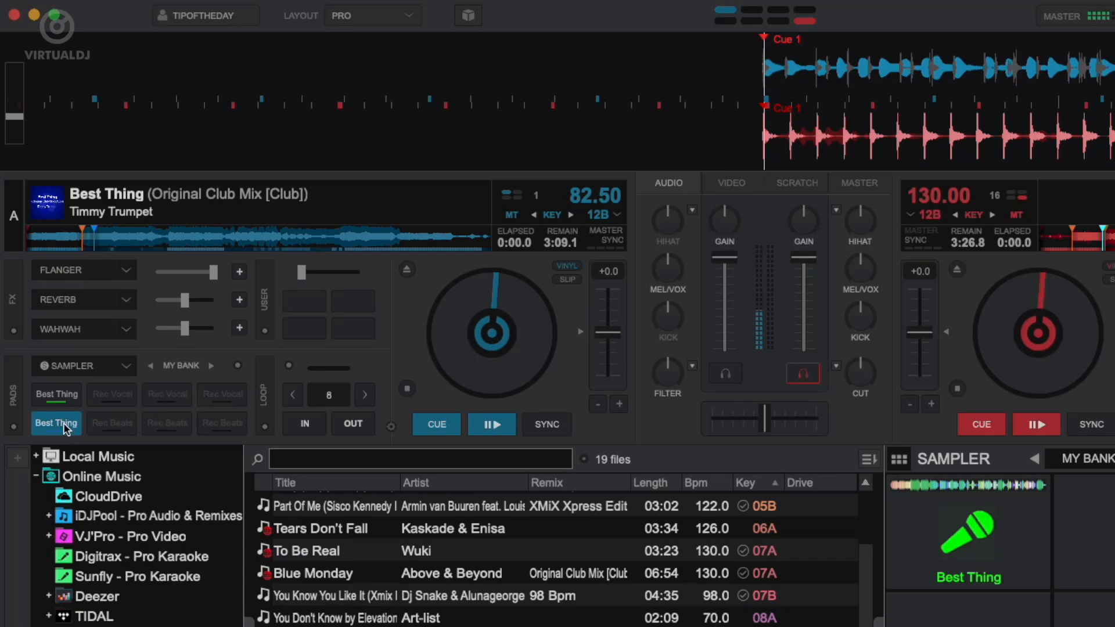
click(490, 424)
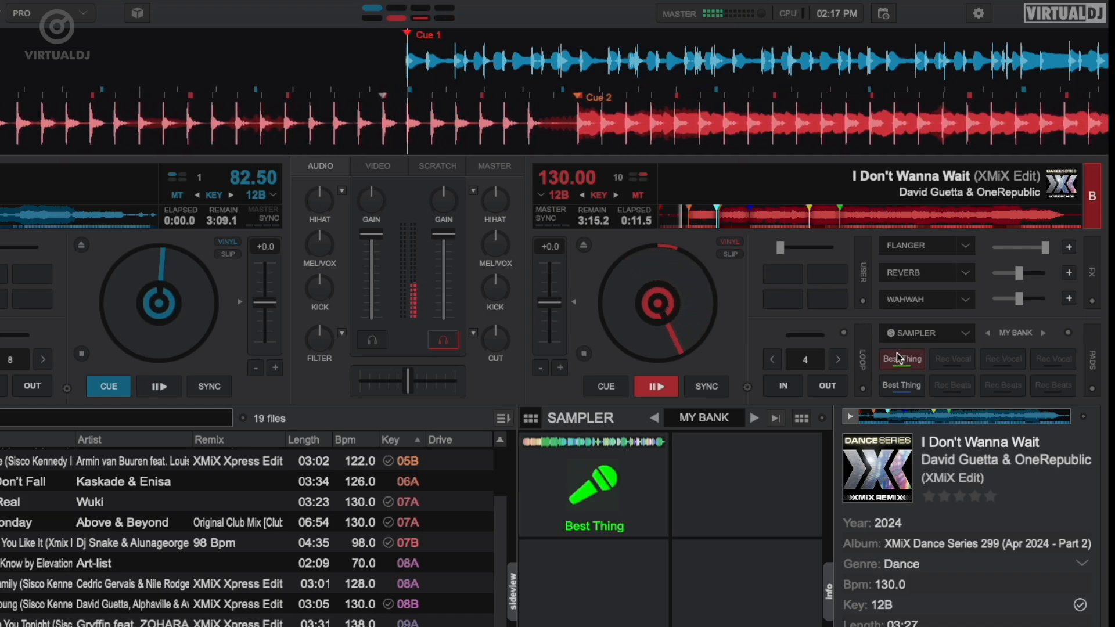
mouse_move(901, 359)
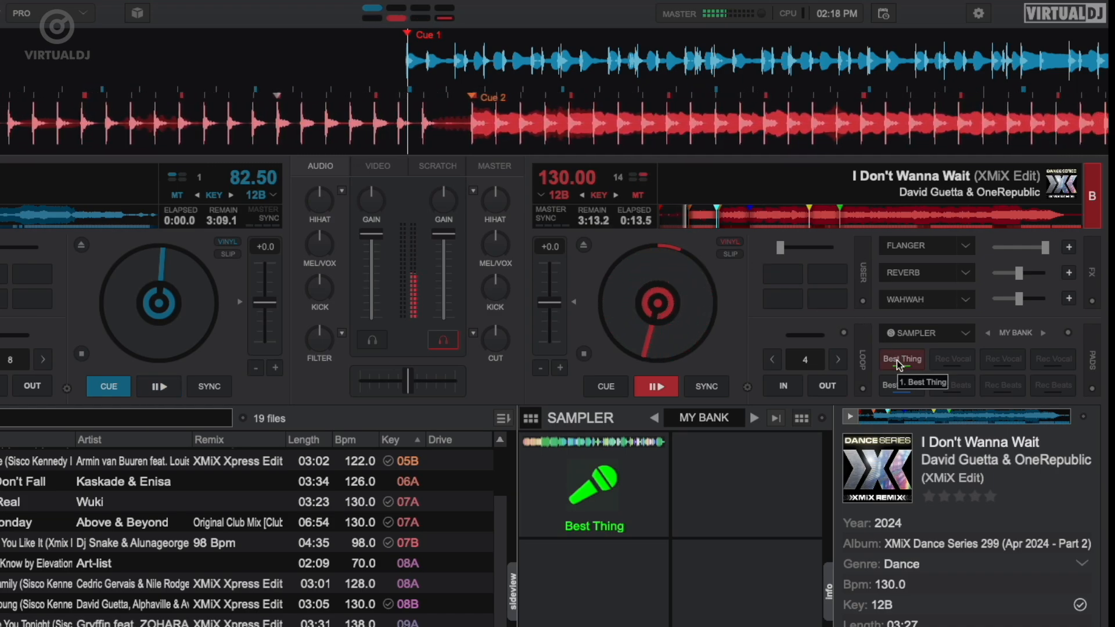
Trigger the Best Thing vocal sample from deck B over I Don't Wanna Wait, then stop it.
click(900, 359)
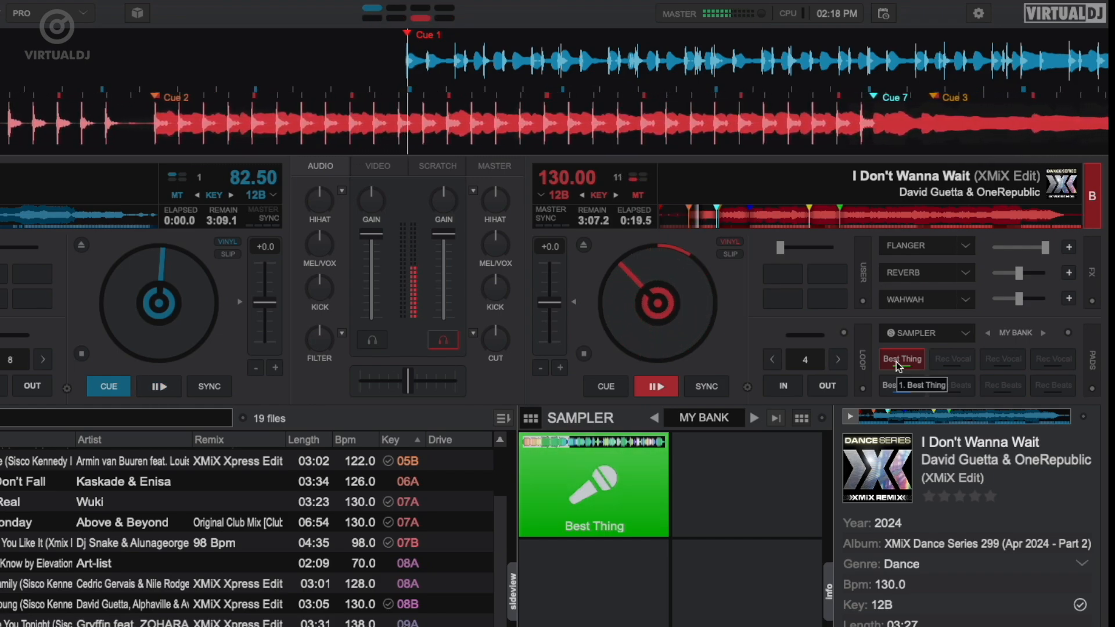
click(159, 385)
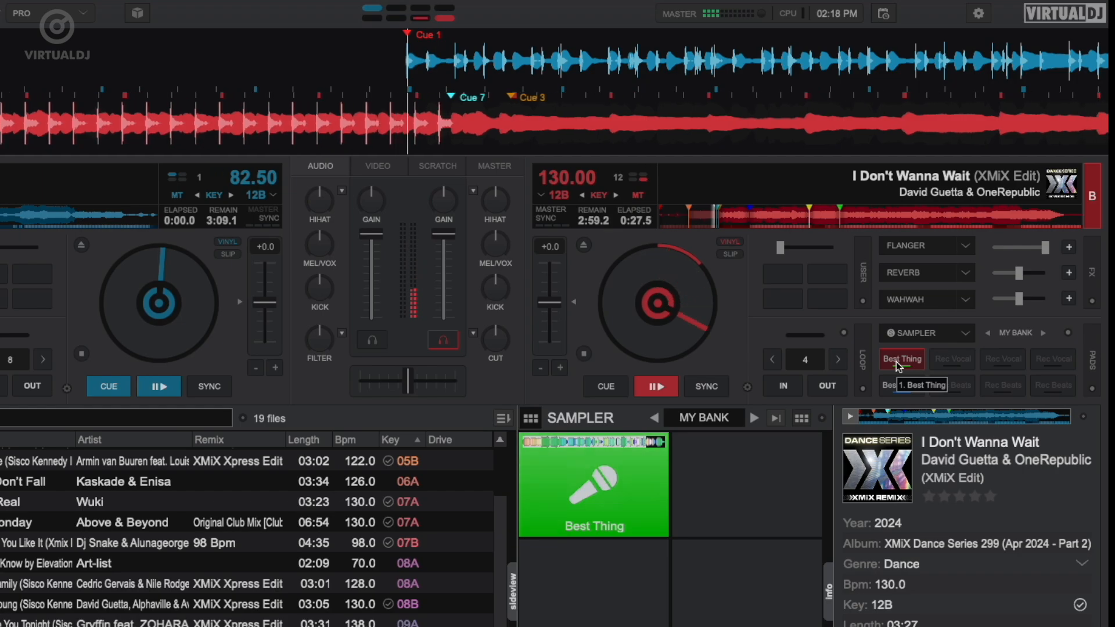
click(901, 385)
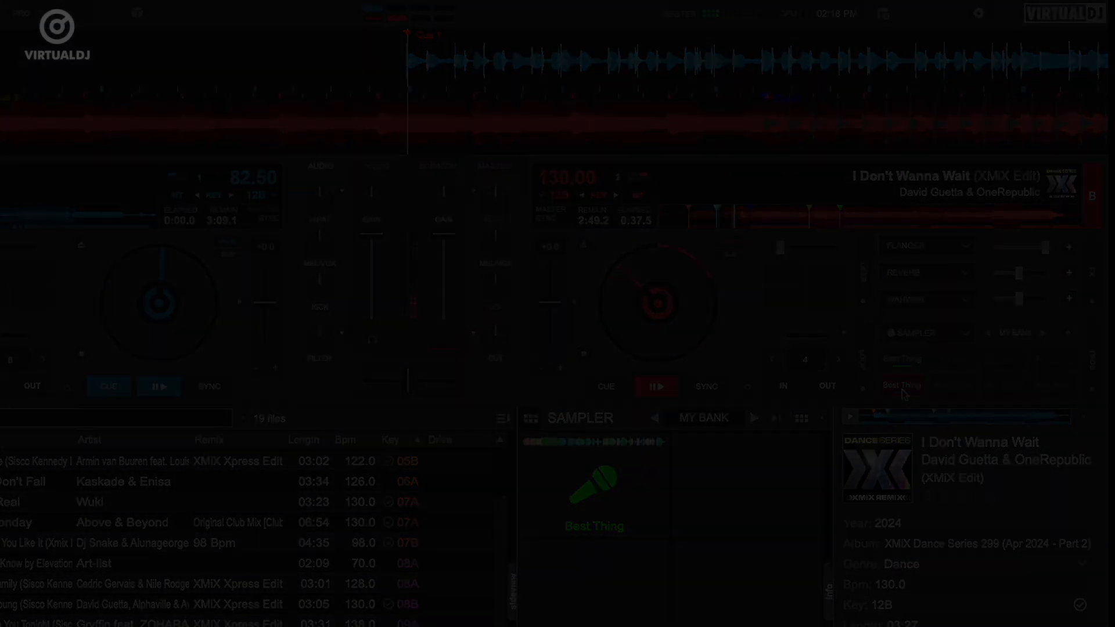
Review the Select Stems for Recording dialog: Vocal for pads 1–4, HiHat+Kick for 5–8.
click(855, 71)
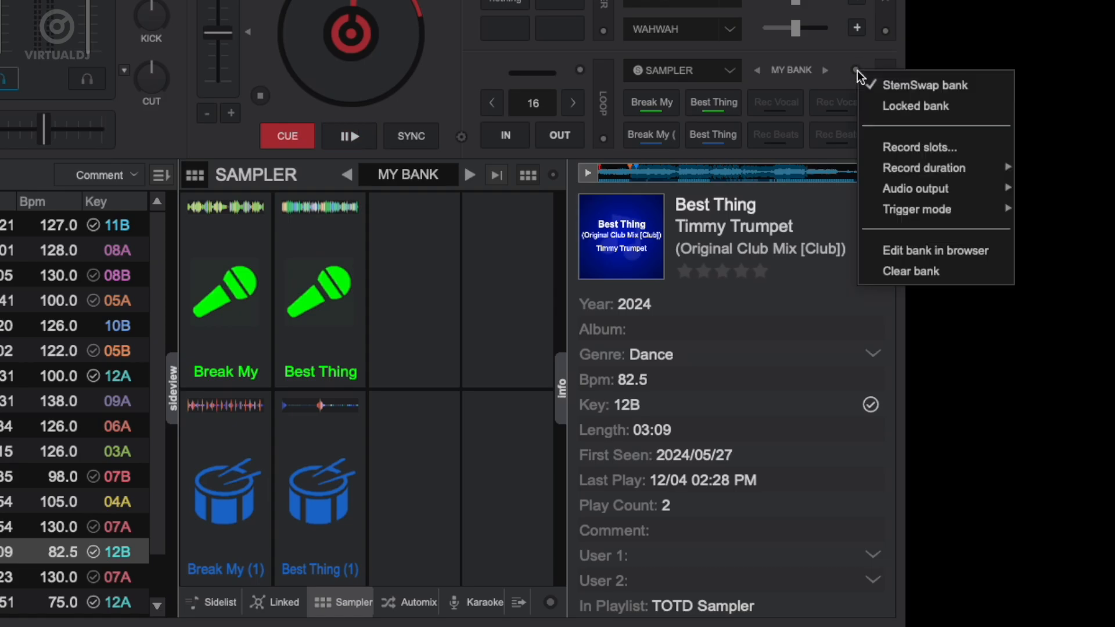
mouse_move(915, 106)
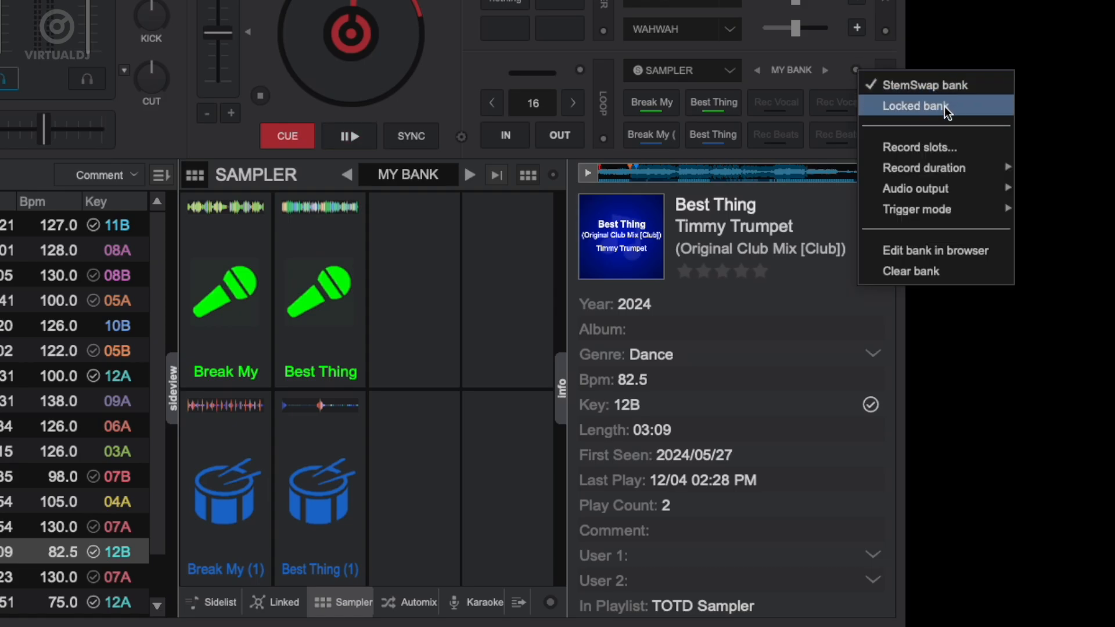
click(914, 106)
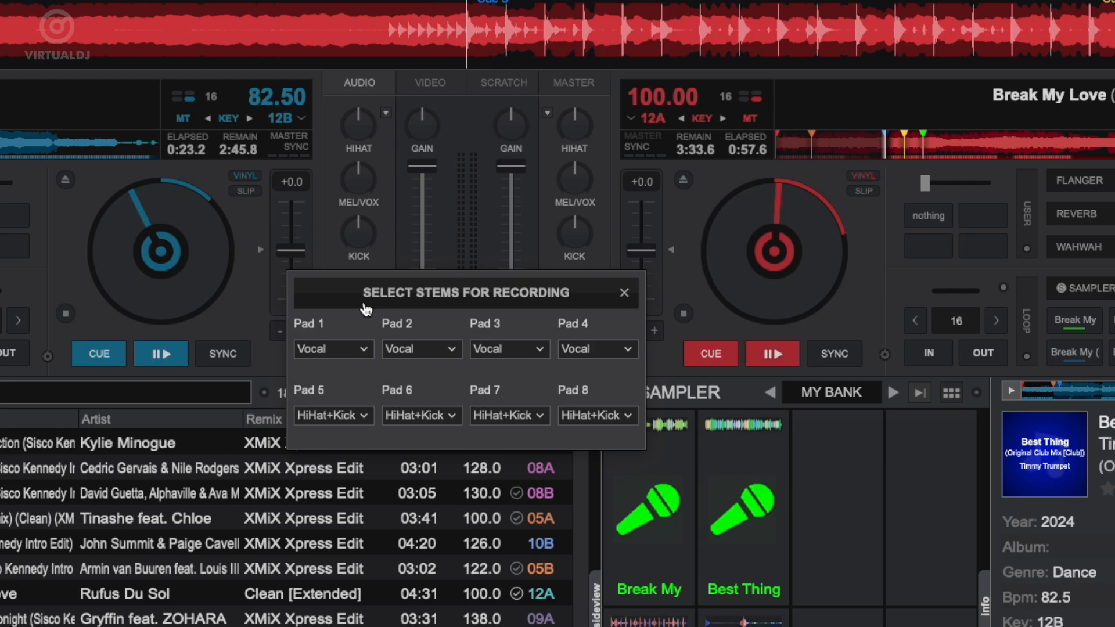
click(508, 348)
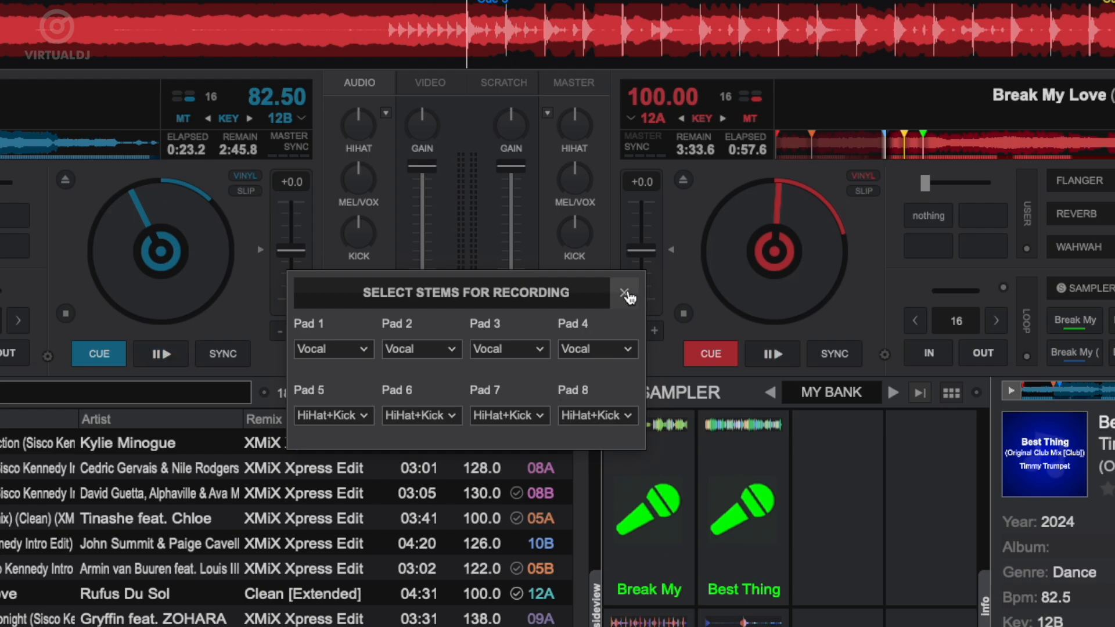
click(623, 293)
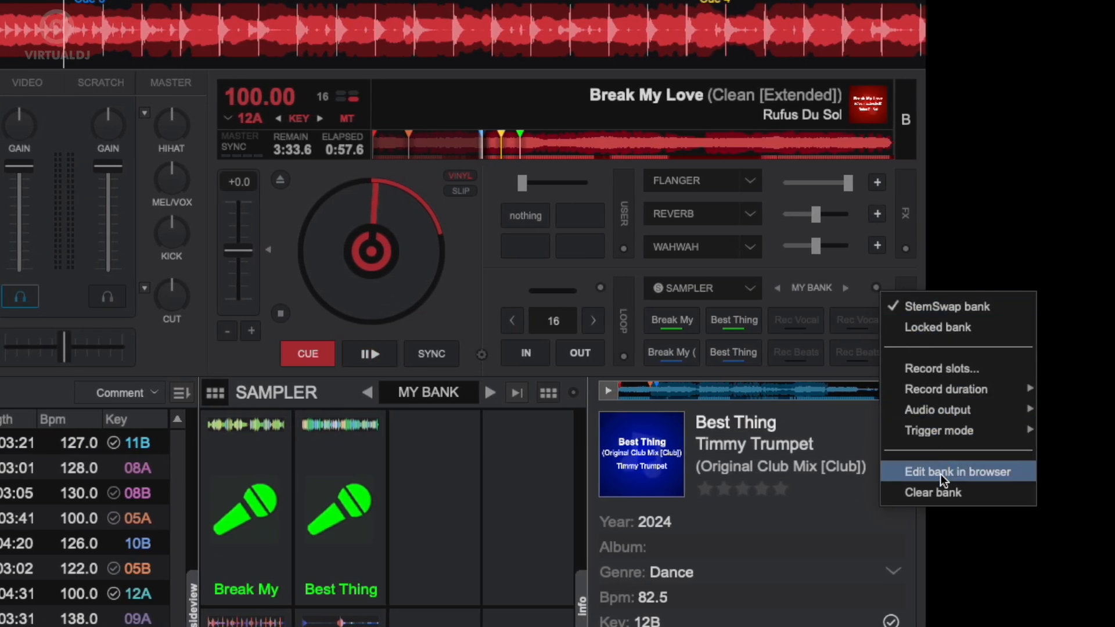
List MY BANK's samples in the browser and confirm Break My's Vocal stem in the sample editor.
click(958, 471)
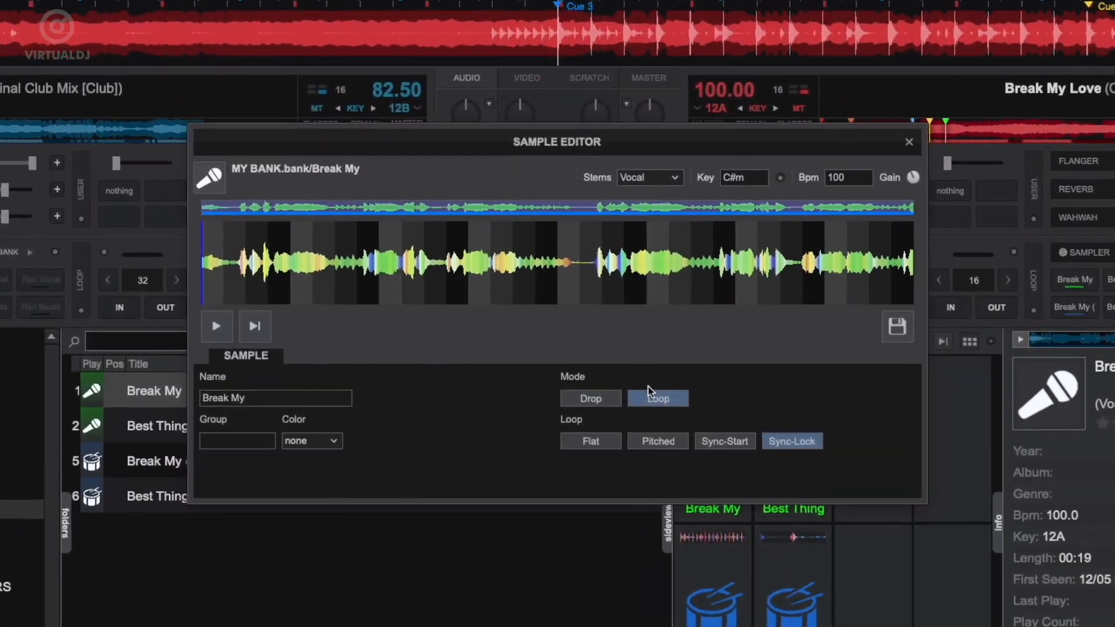
click(648, 177)
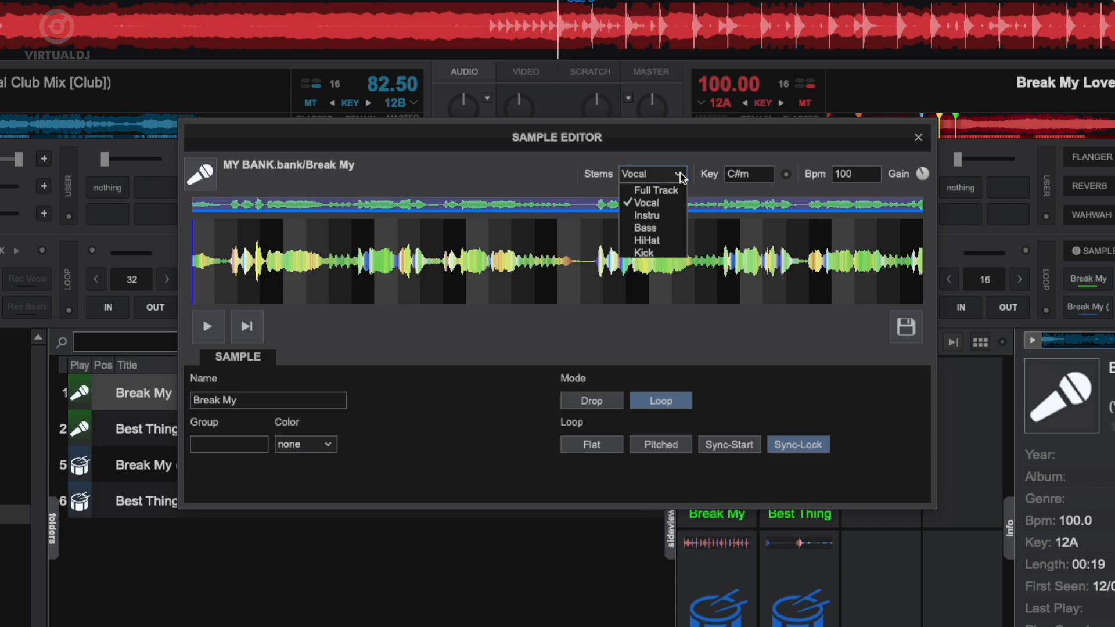
click(786, 174)
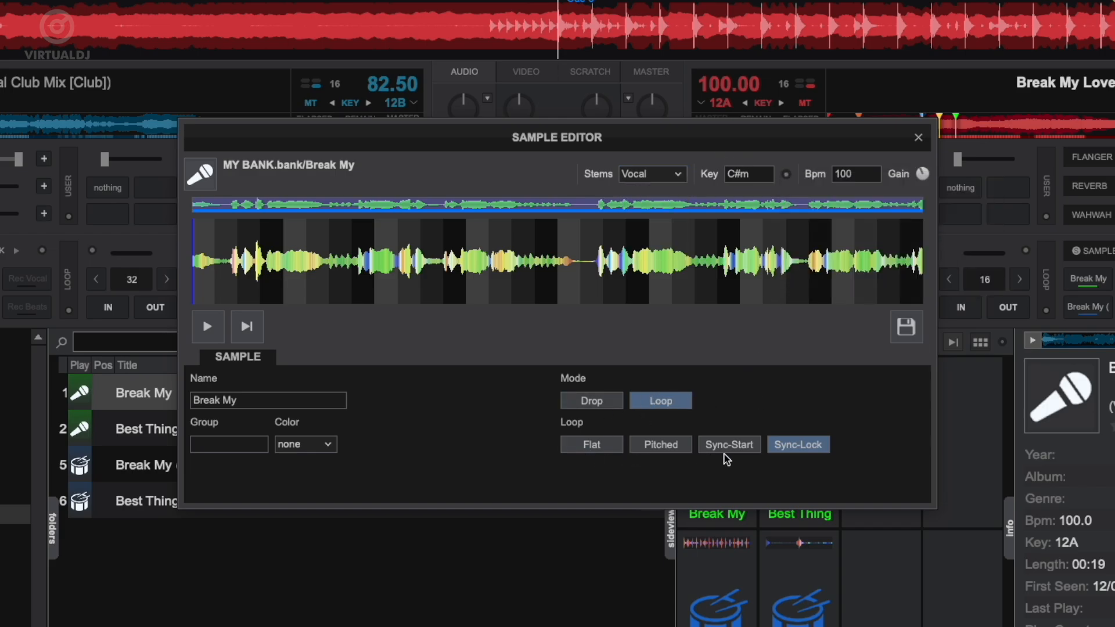
click(917, 137)
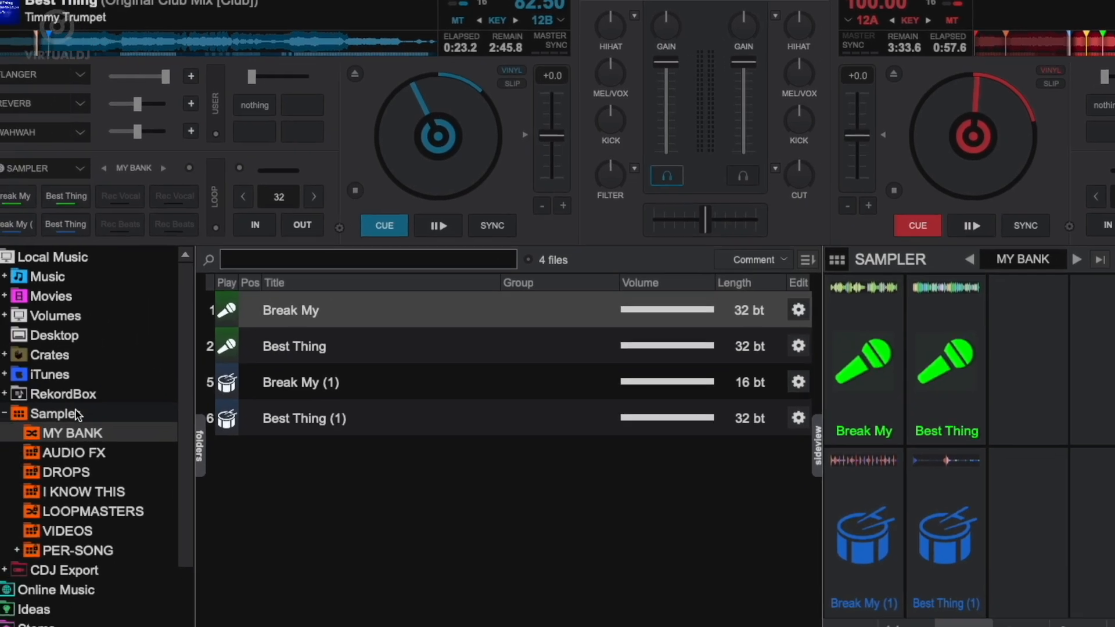
Create a new sub-folder inside the Sampler folder so it lists among the banks.
right_click(76, 414)
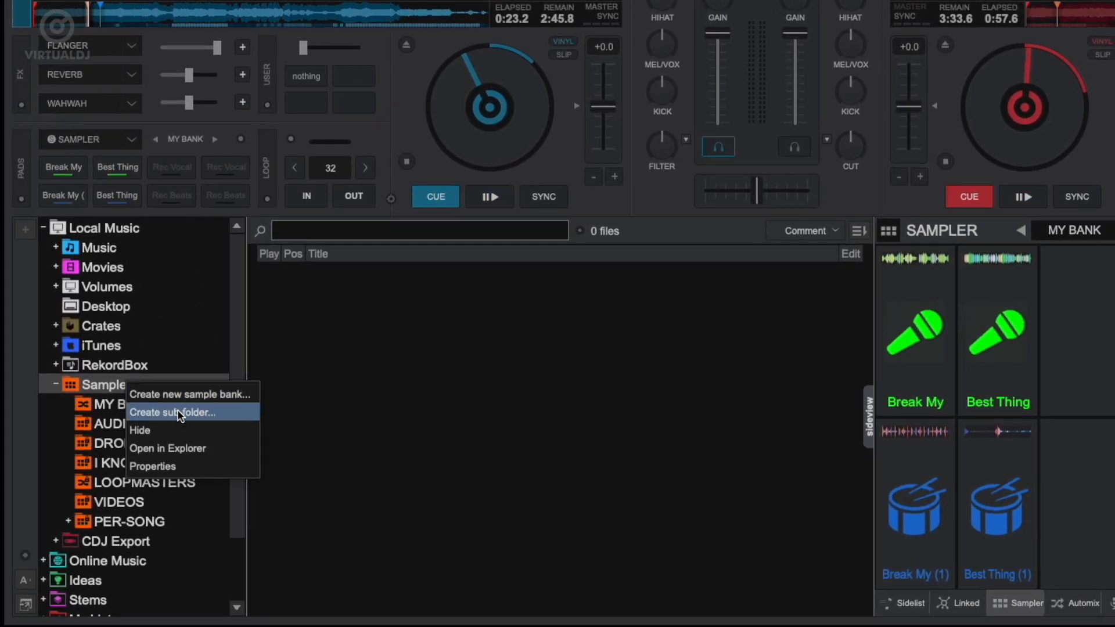
click(170, 412)
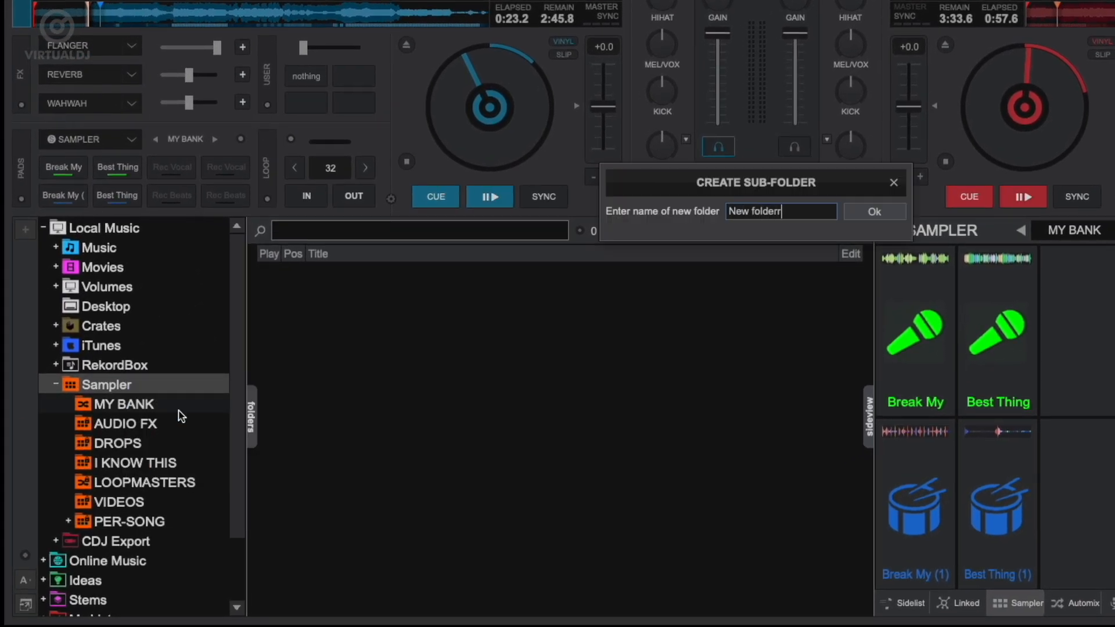
click(873, 212)
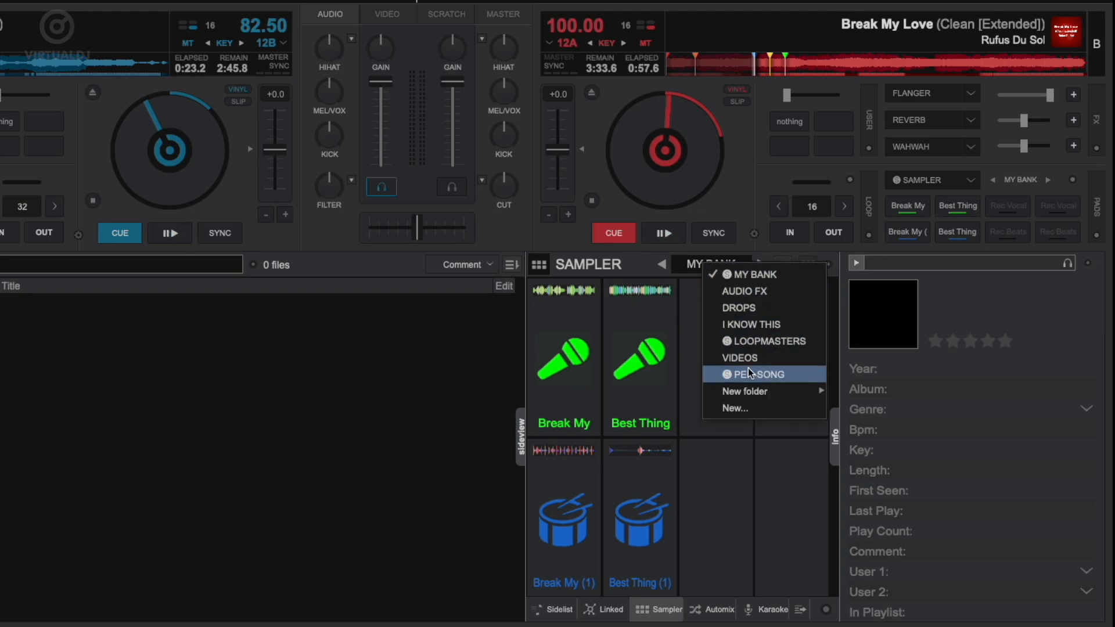
Load the PER-SONG bank, reload Break My Love on deck B, and fire the Break My vocal pad.
click(751, 374)
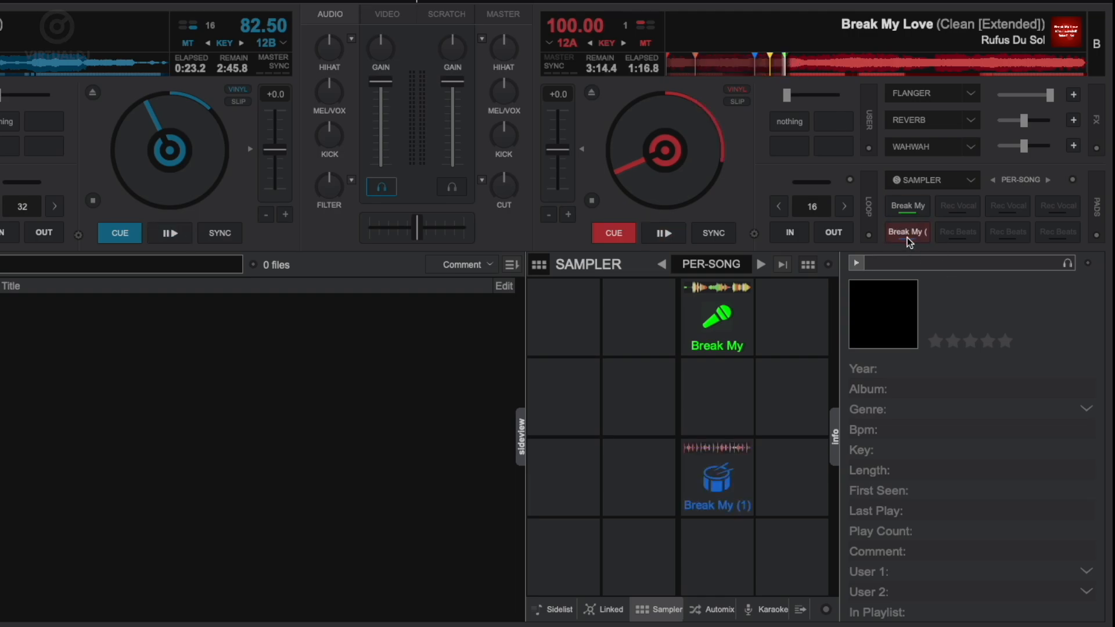
click(591, 93)
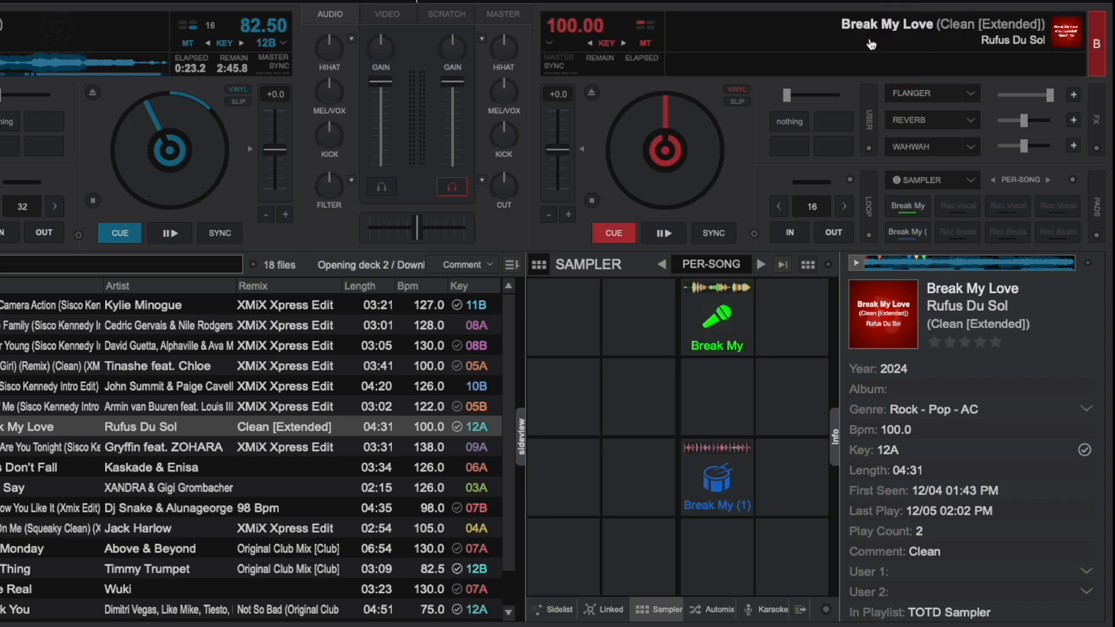
click(664, 232)
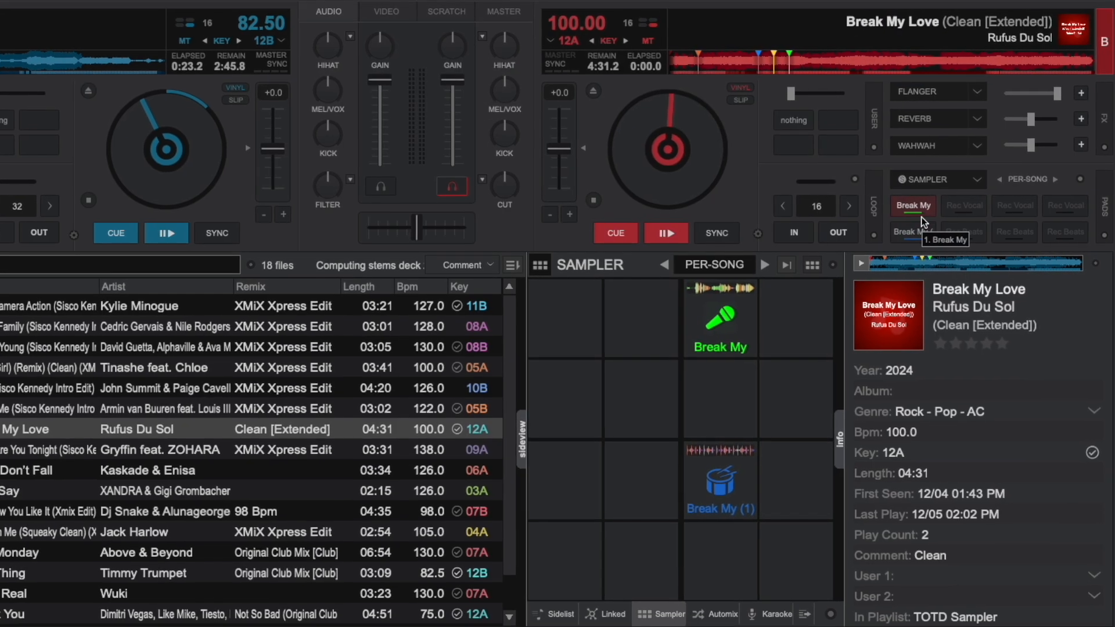